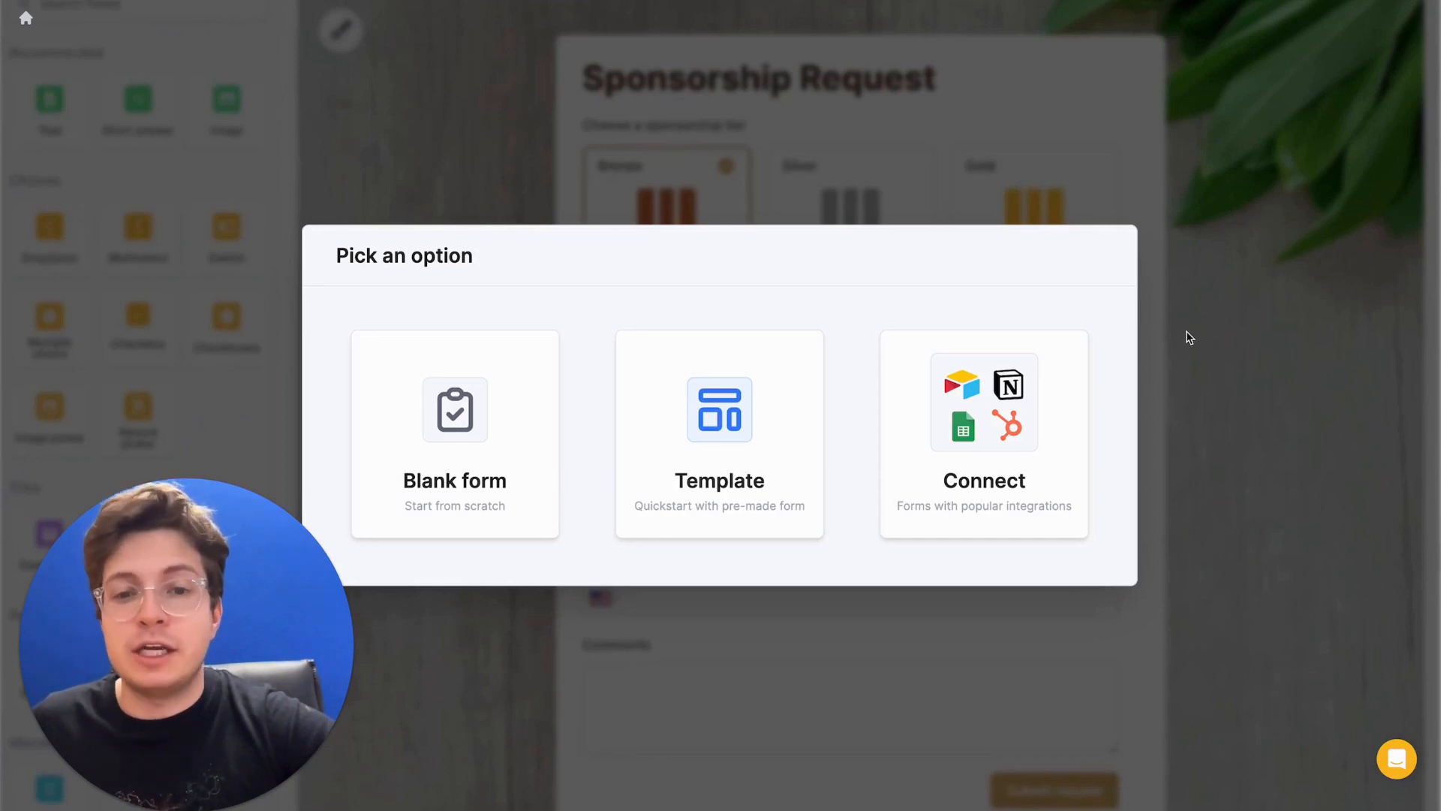
mouse_move(1117, 304)
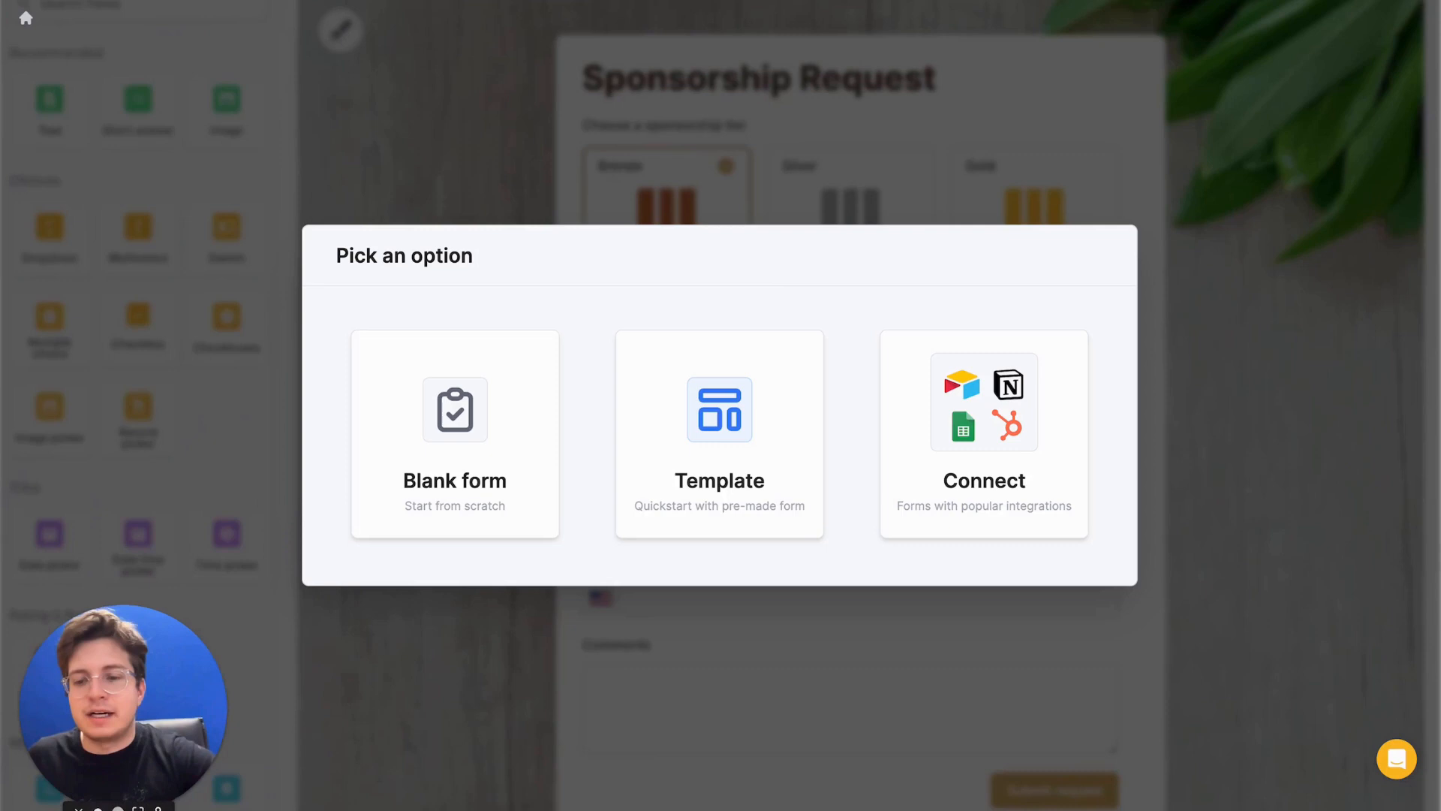
- Start from a template and search the gallery for 'volun' to find Volunteer Signup Form
left_click(719, 434)
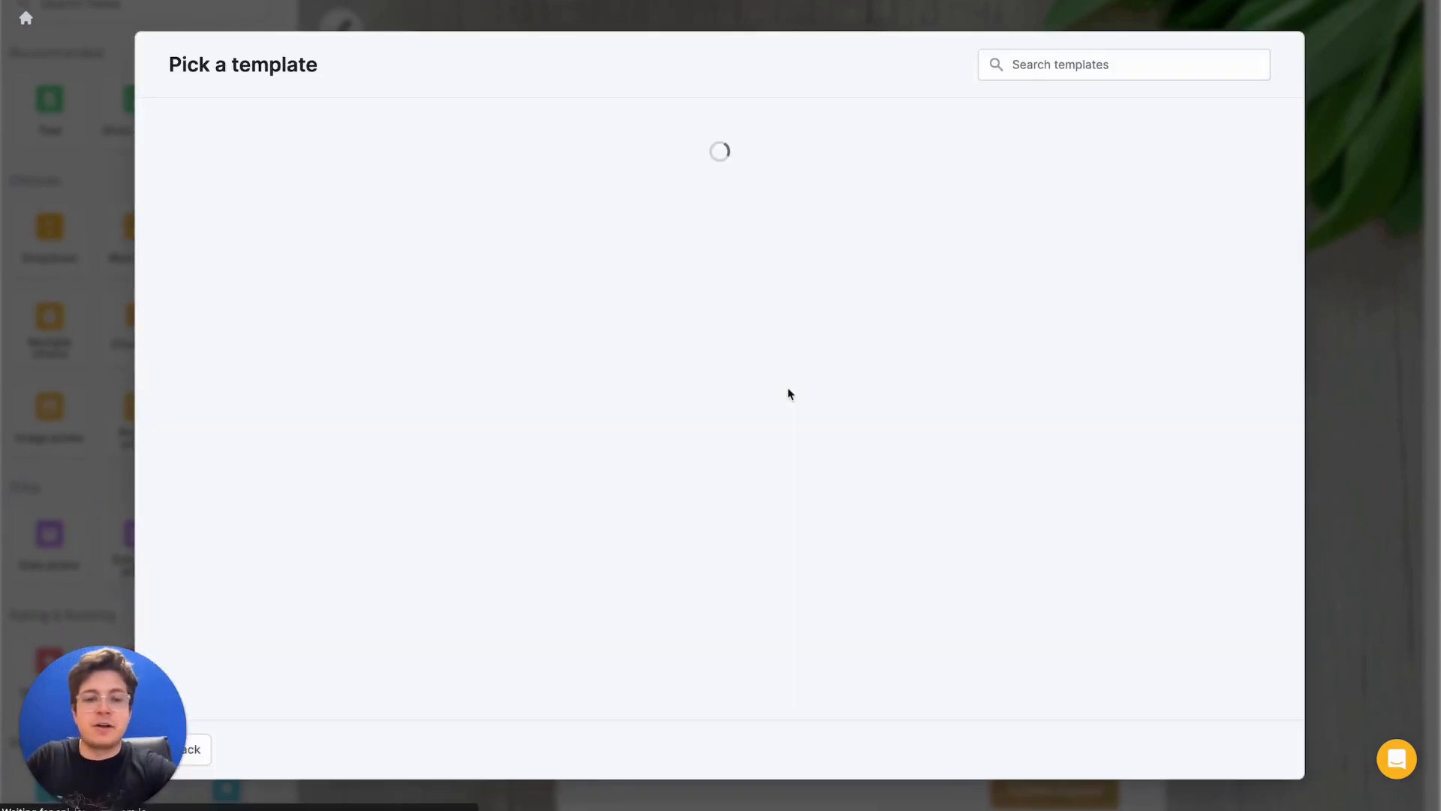
type("volun")
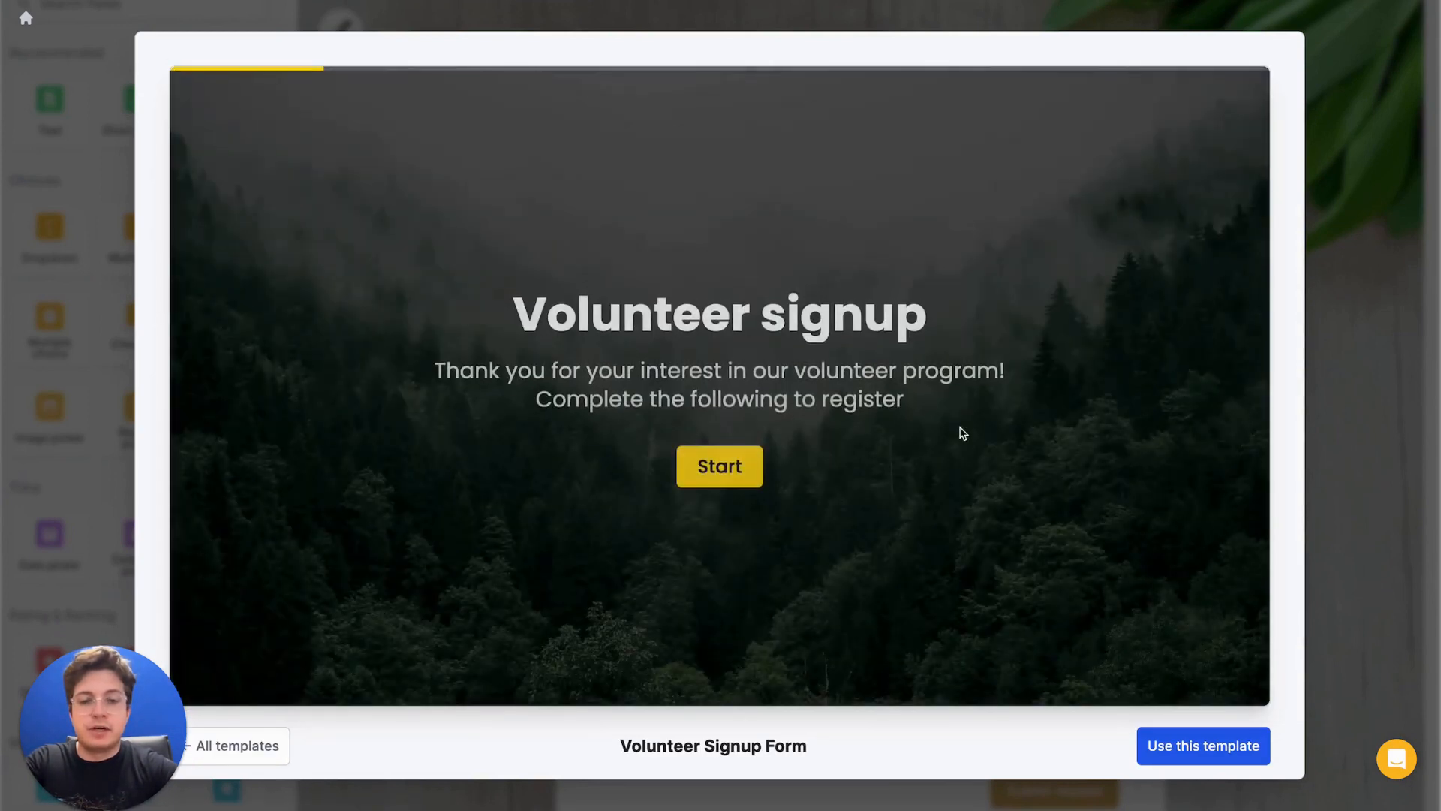
mouse_move(1239, 761)
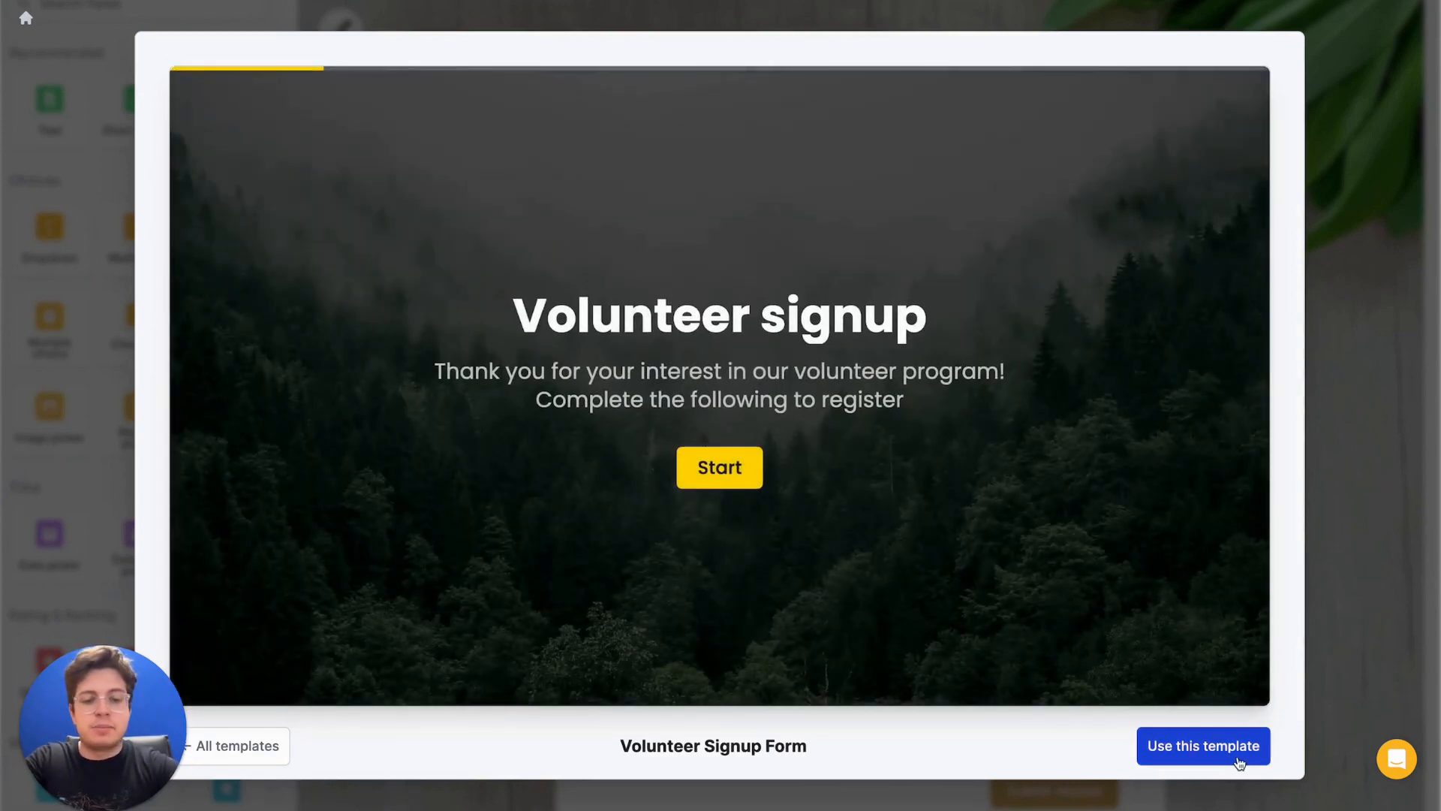
- Create the form from the template, keep the name Volunteer Signup Form, and browse its Basic information and Volunteer work pages
left_click(1203, 746)
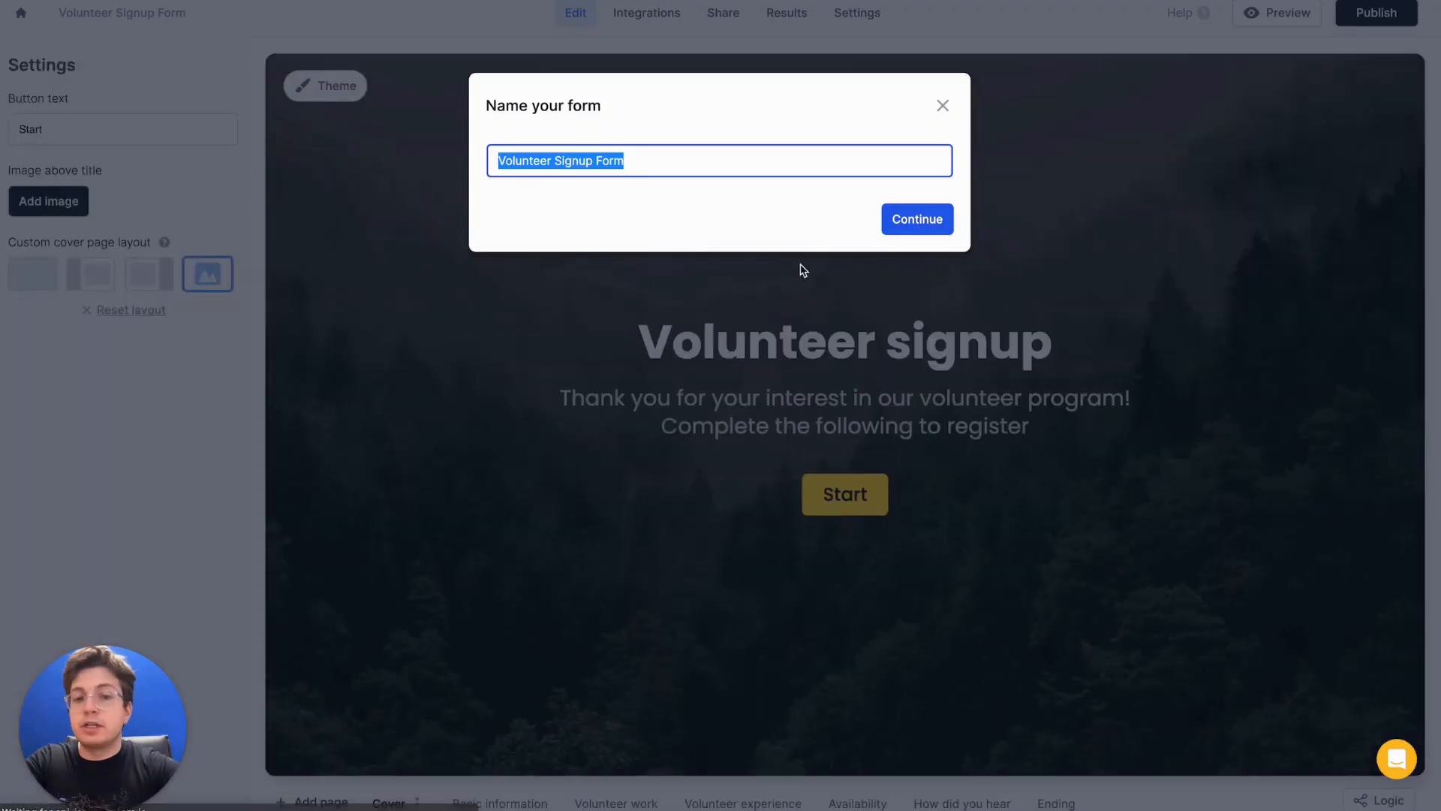
left_click(916, 219)
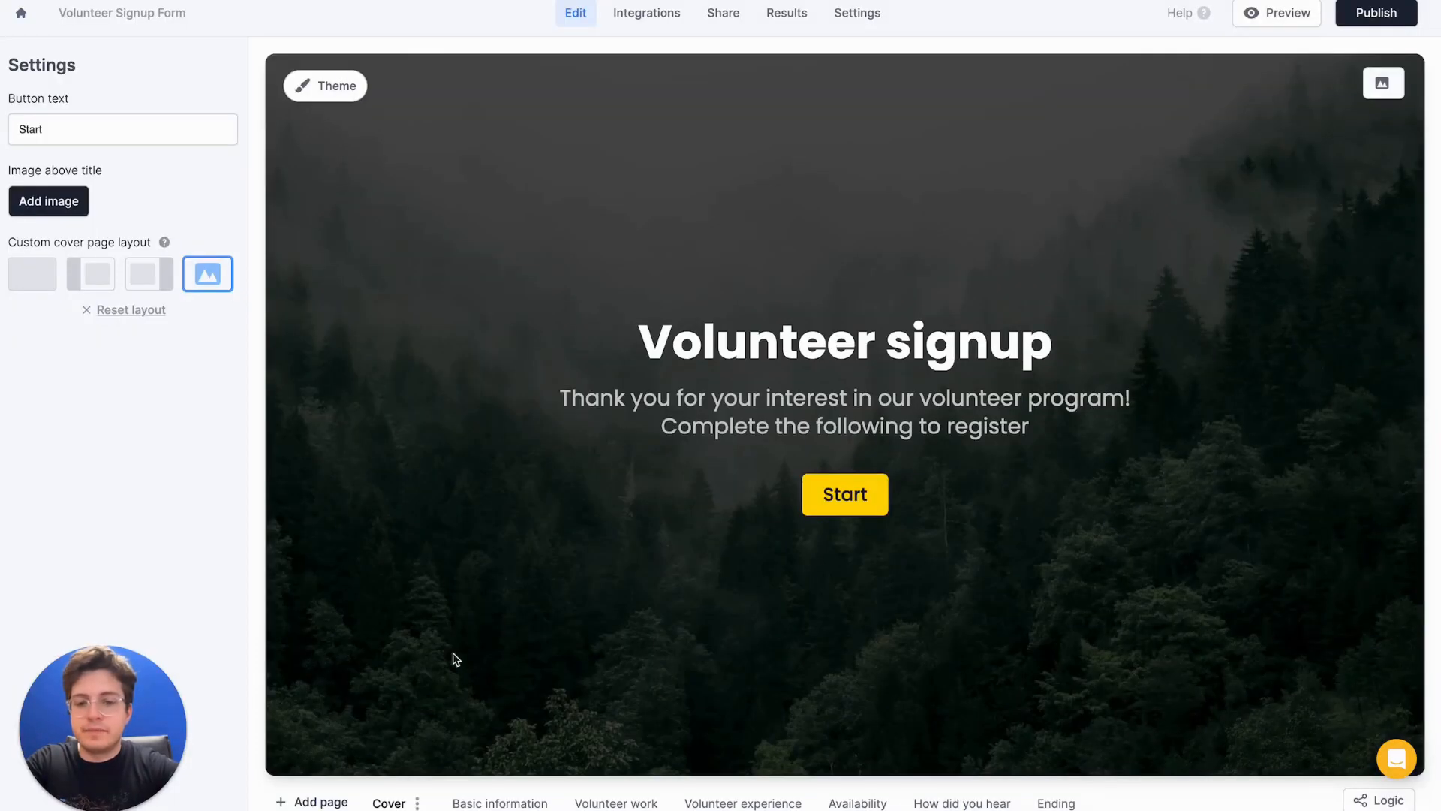
mouse_move(899, 802)
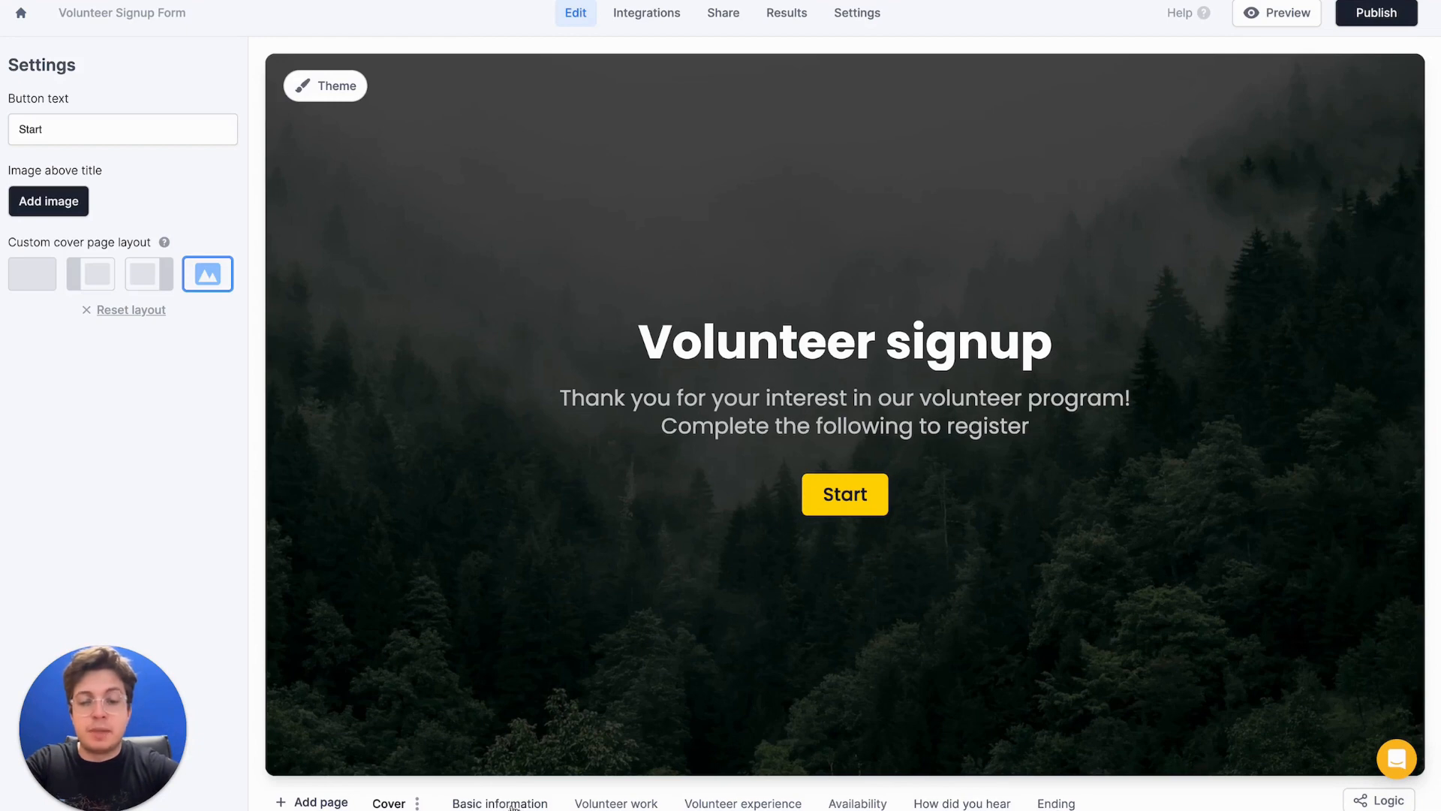
left_click(479, 803)
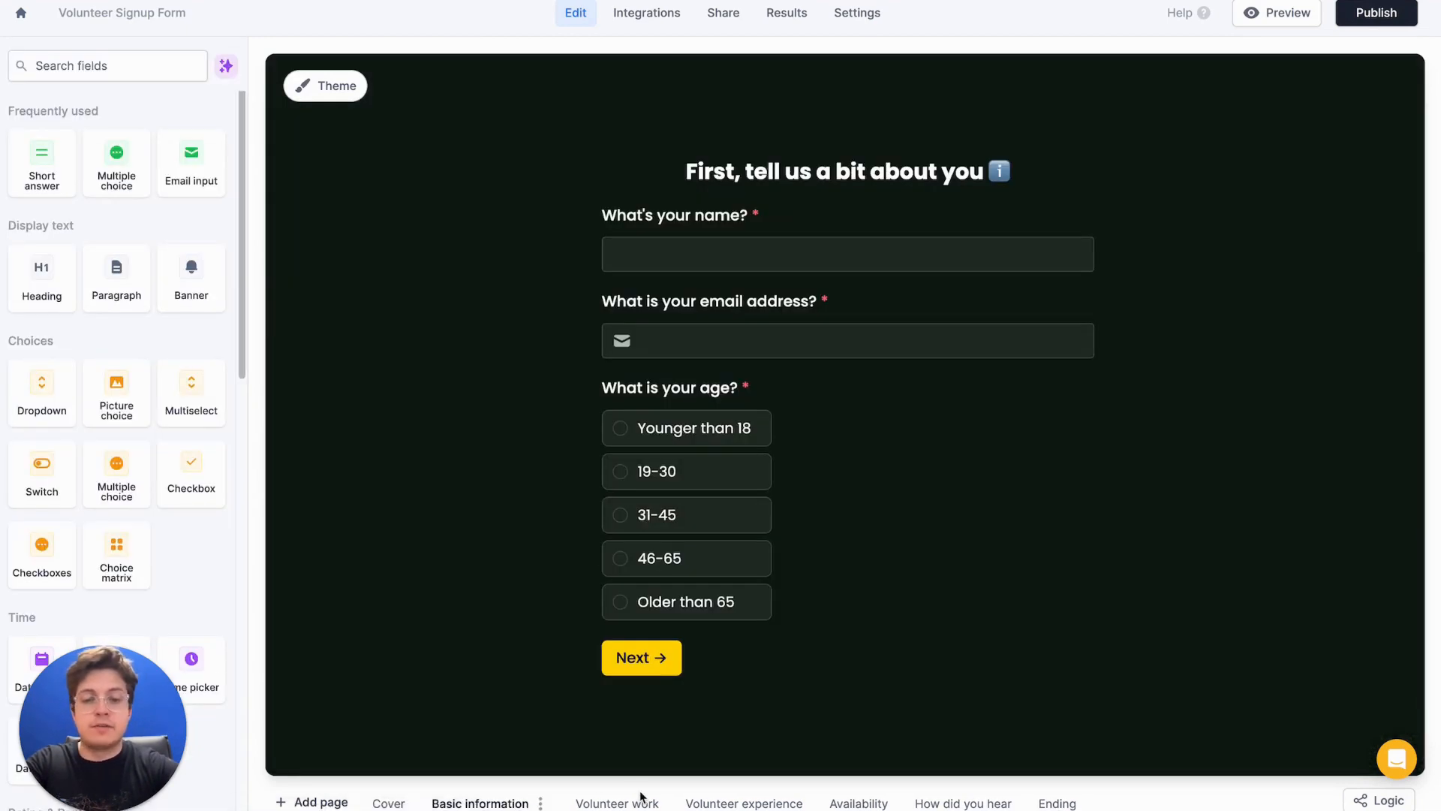
left_click(595, 801)
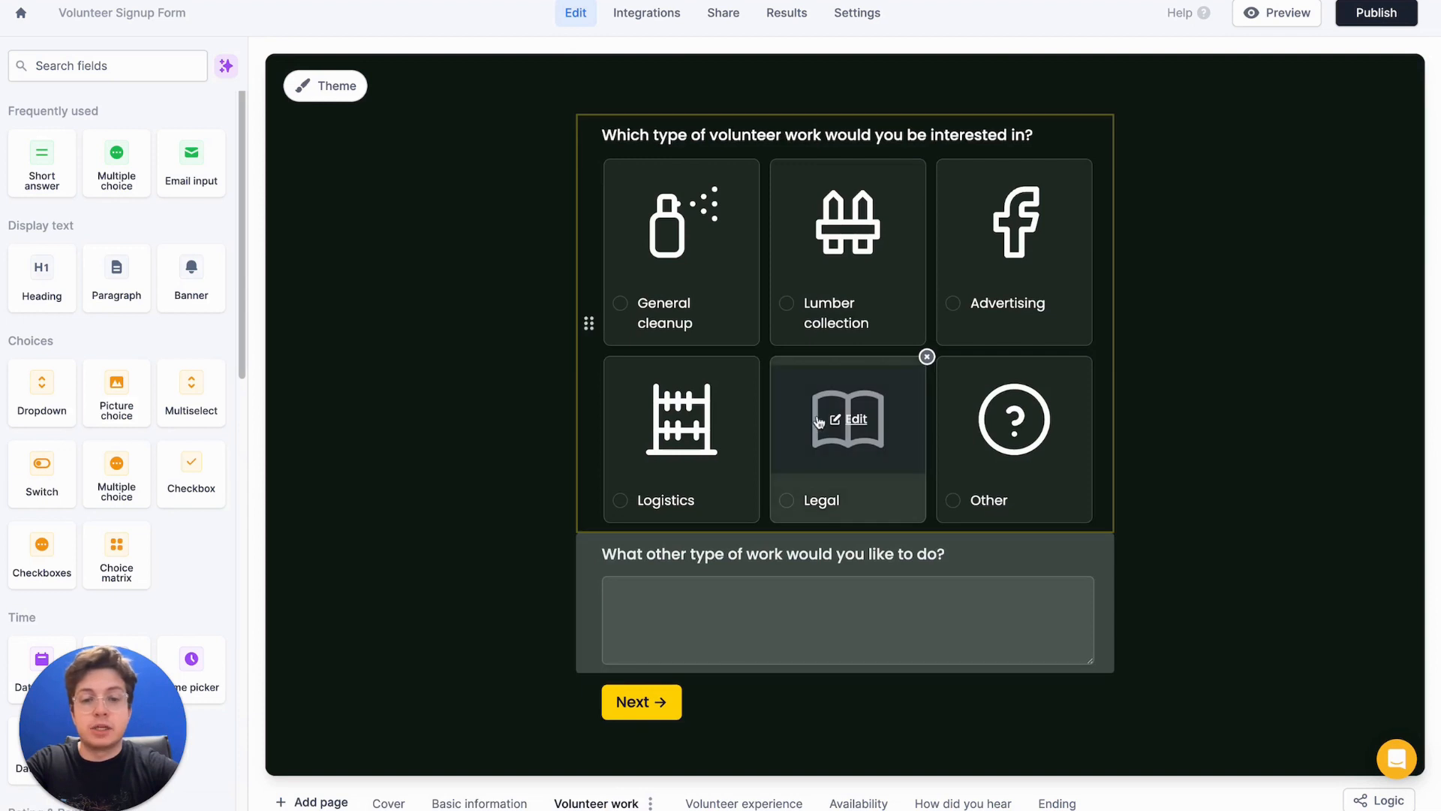
left_click(479, 802)
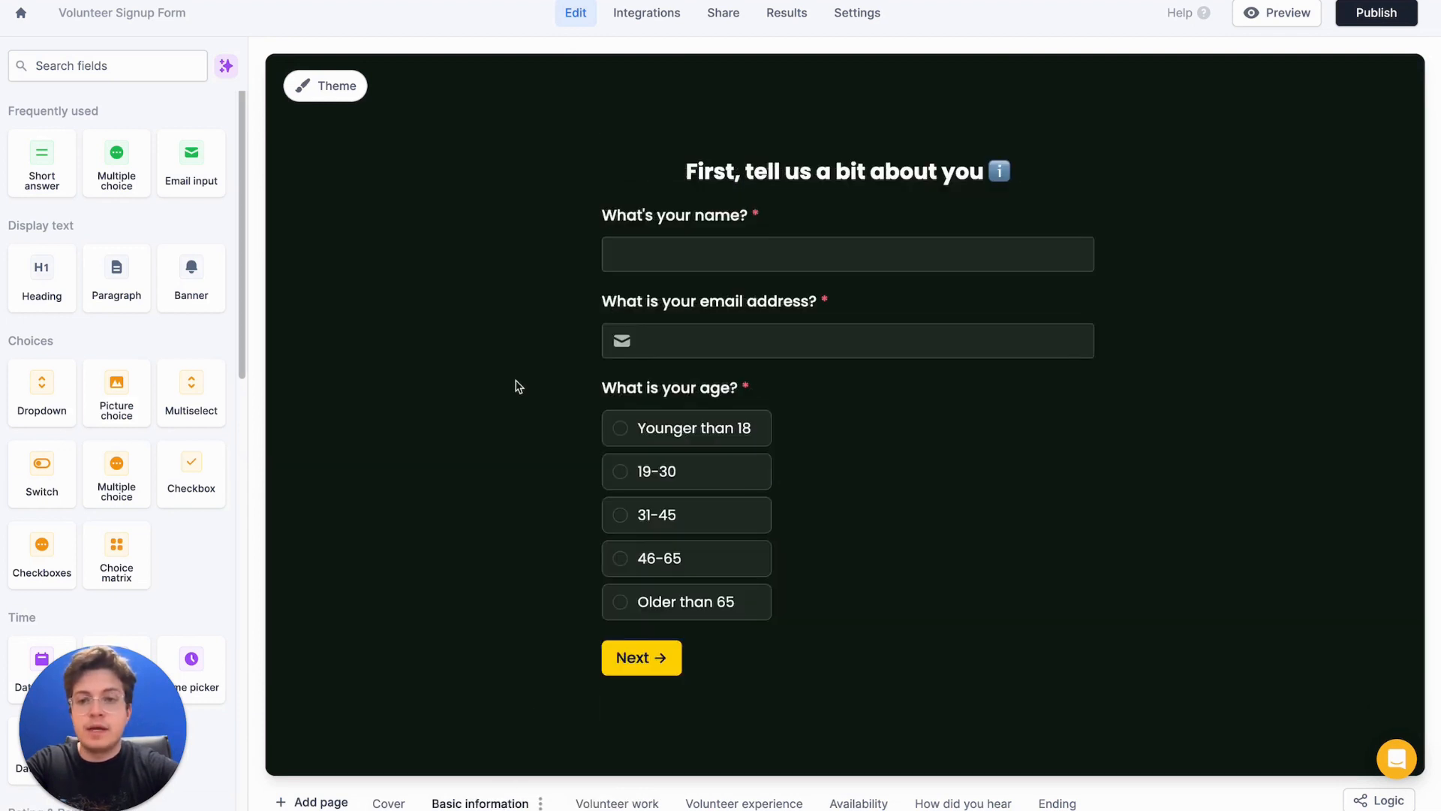
mouse_move(180, 194)
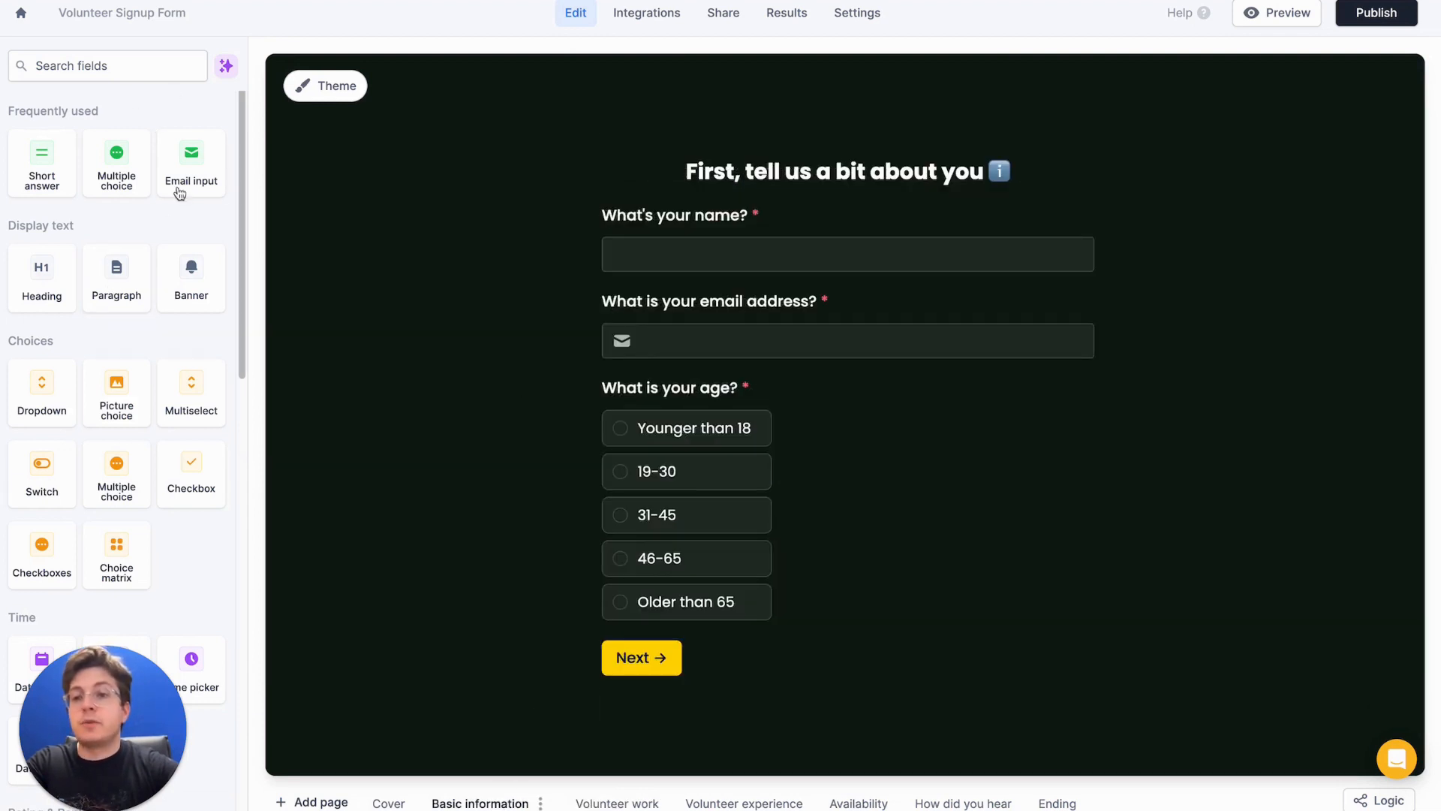
mouse_move(616, 138)
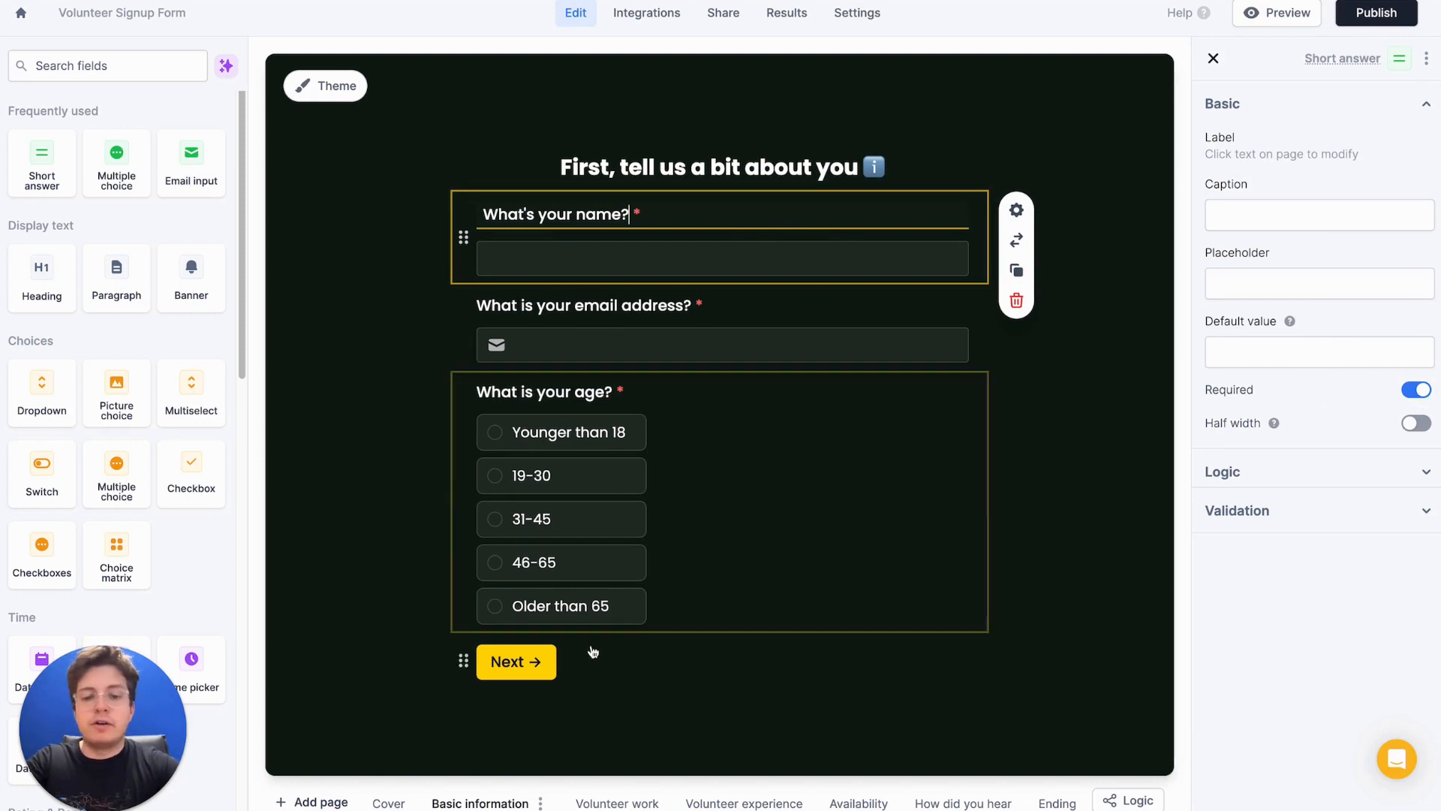
- On Volunteer work, reveal the hidden follow-up by choosing Other, then move to Volunteer experience
left_click(594, 801)
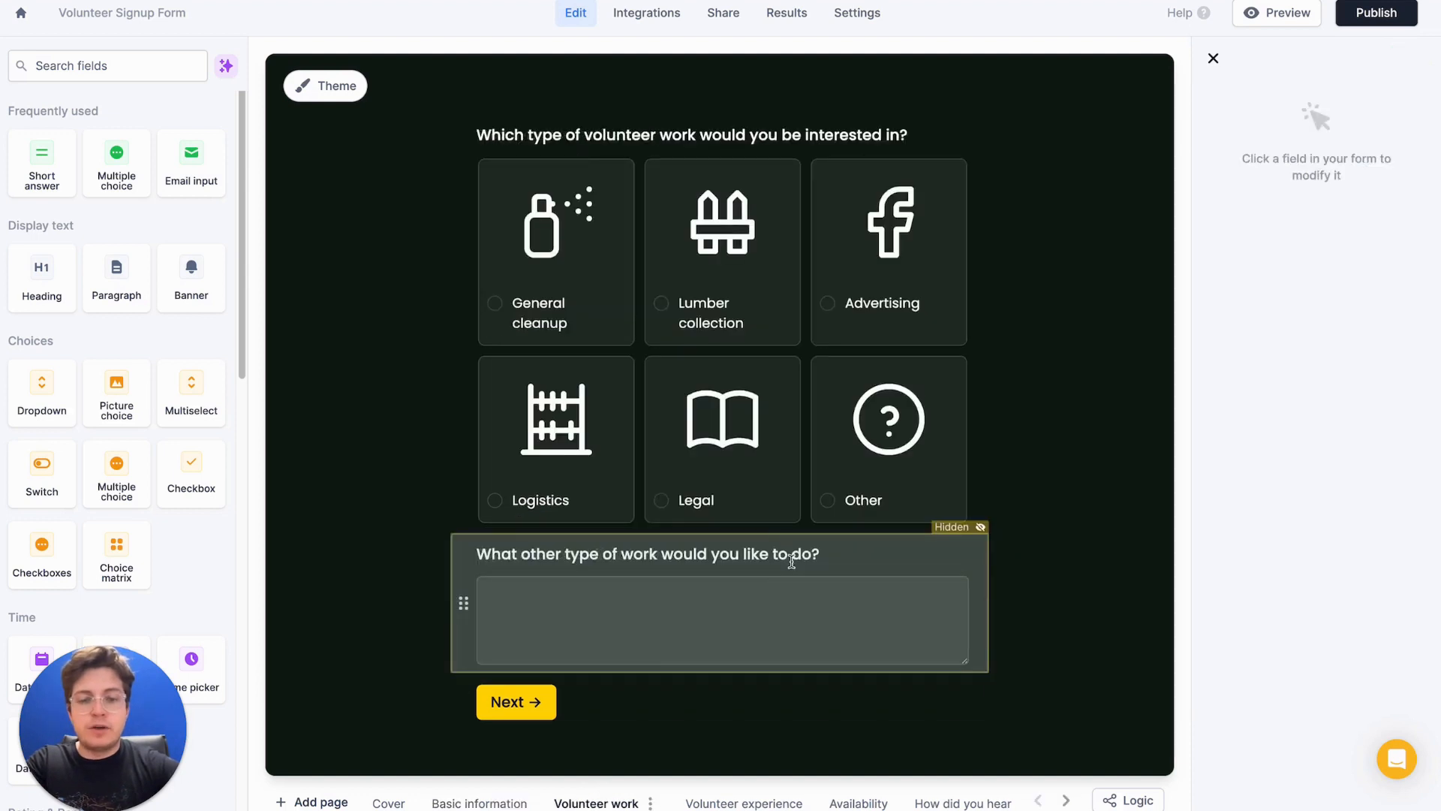
left_click(725, 620)
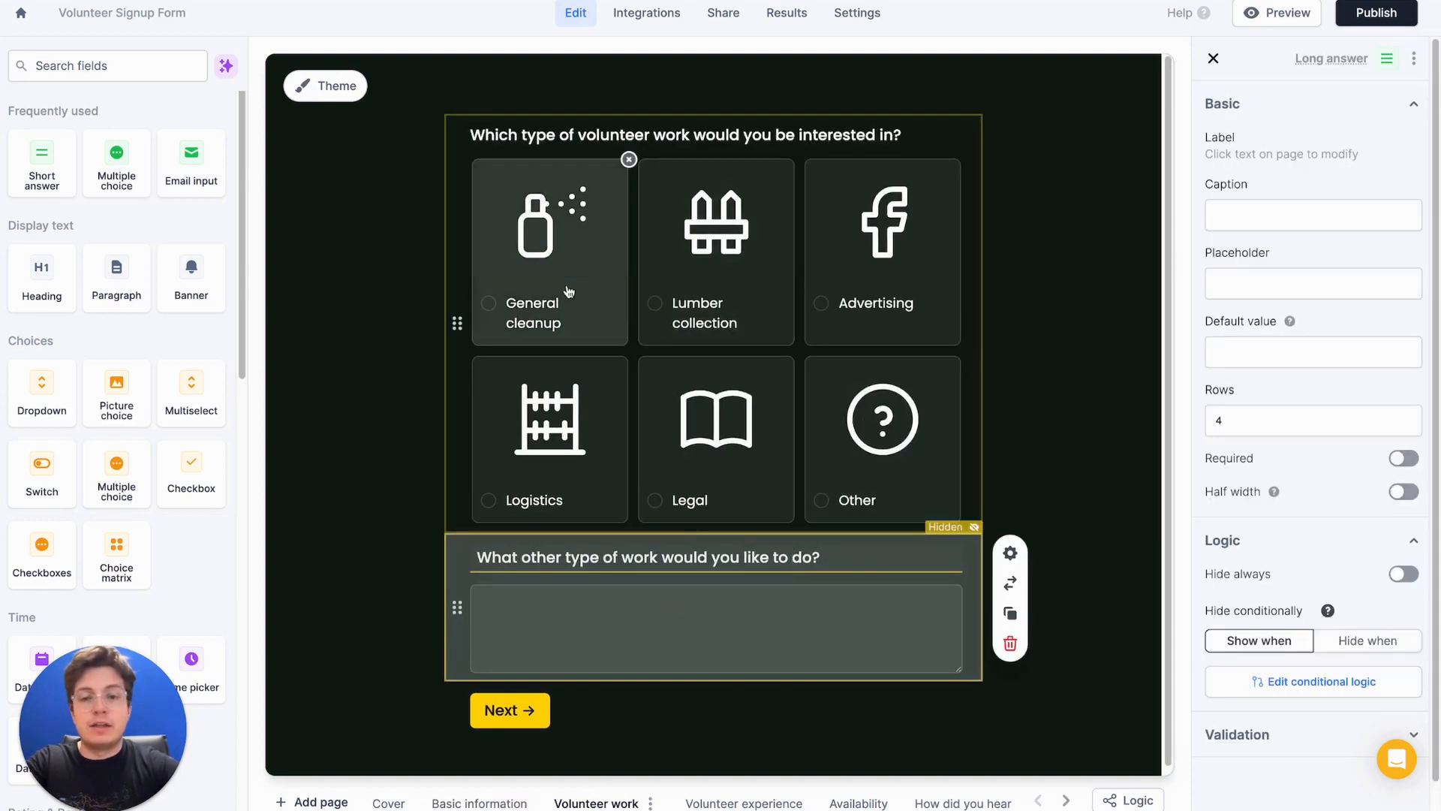
mouse_move(667, 312)
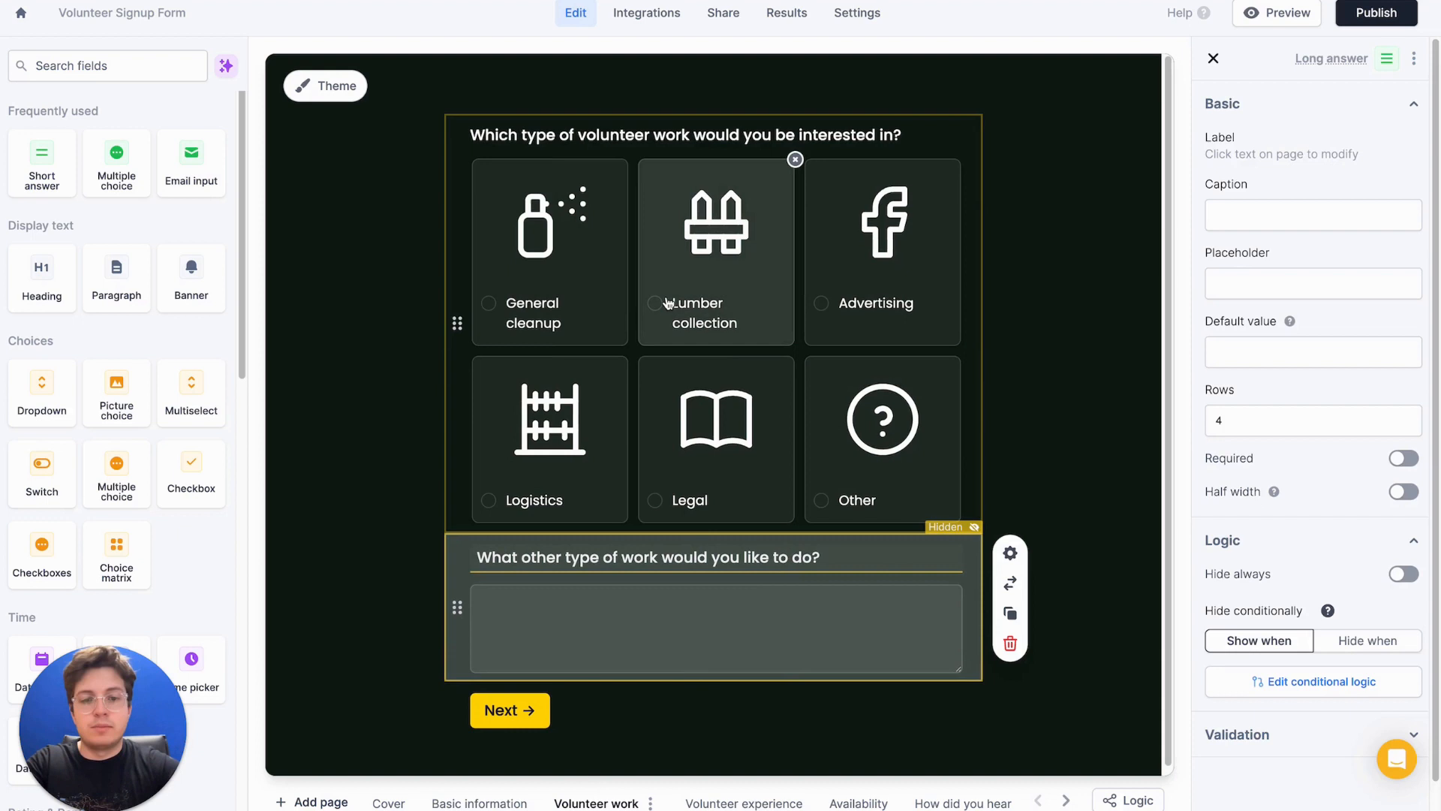
left_click(881, 446)
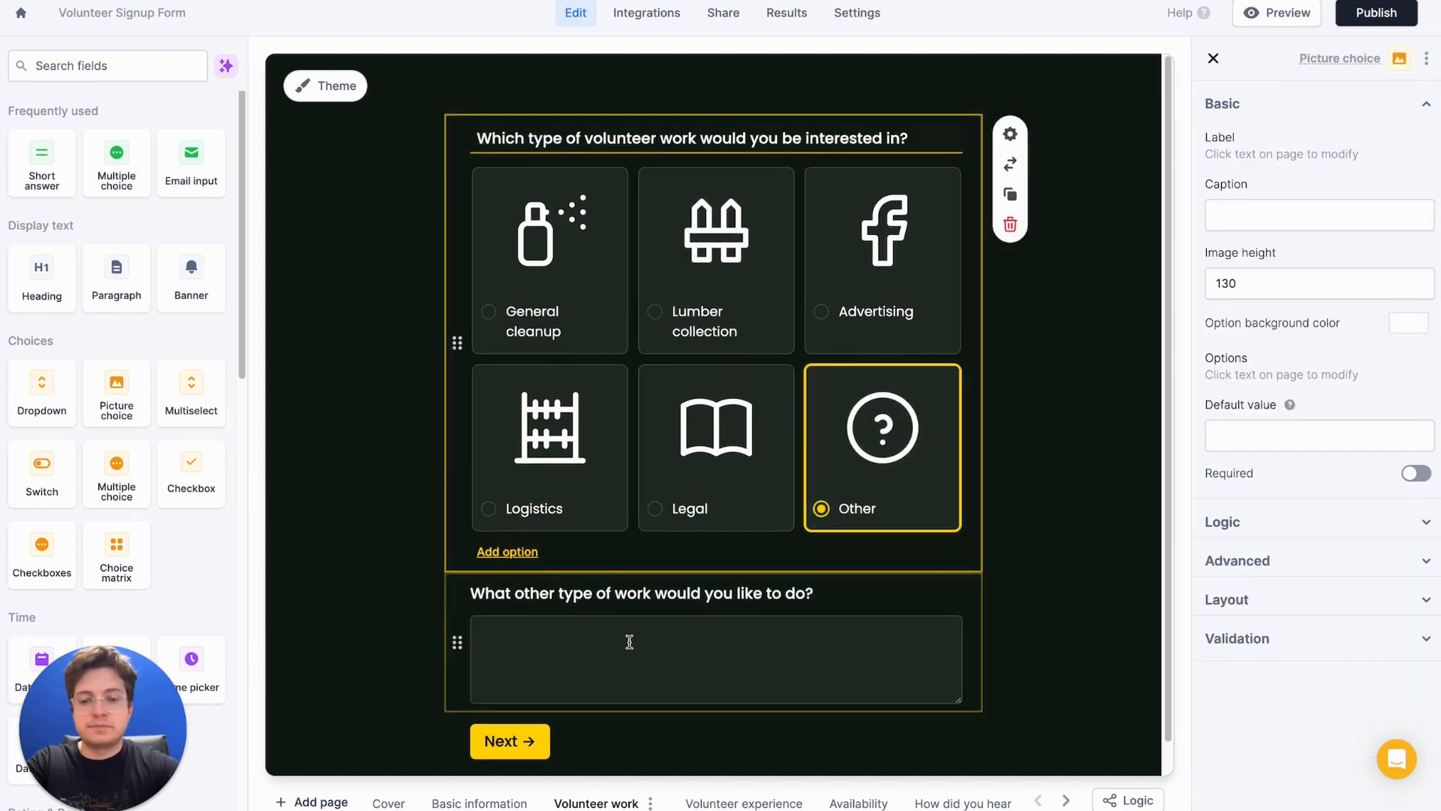
left_click(722, 801)
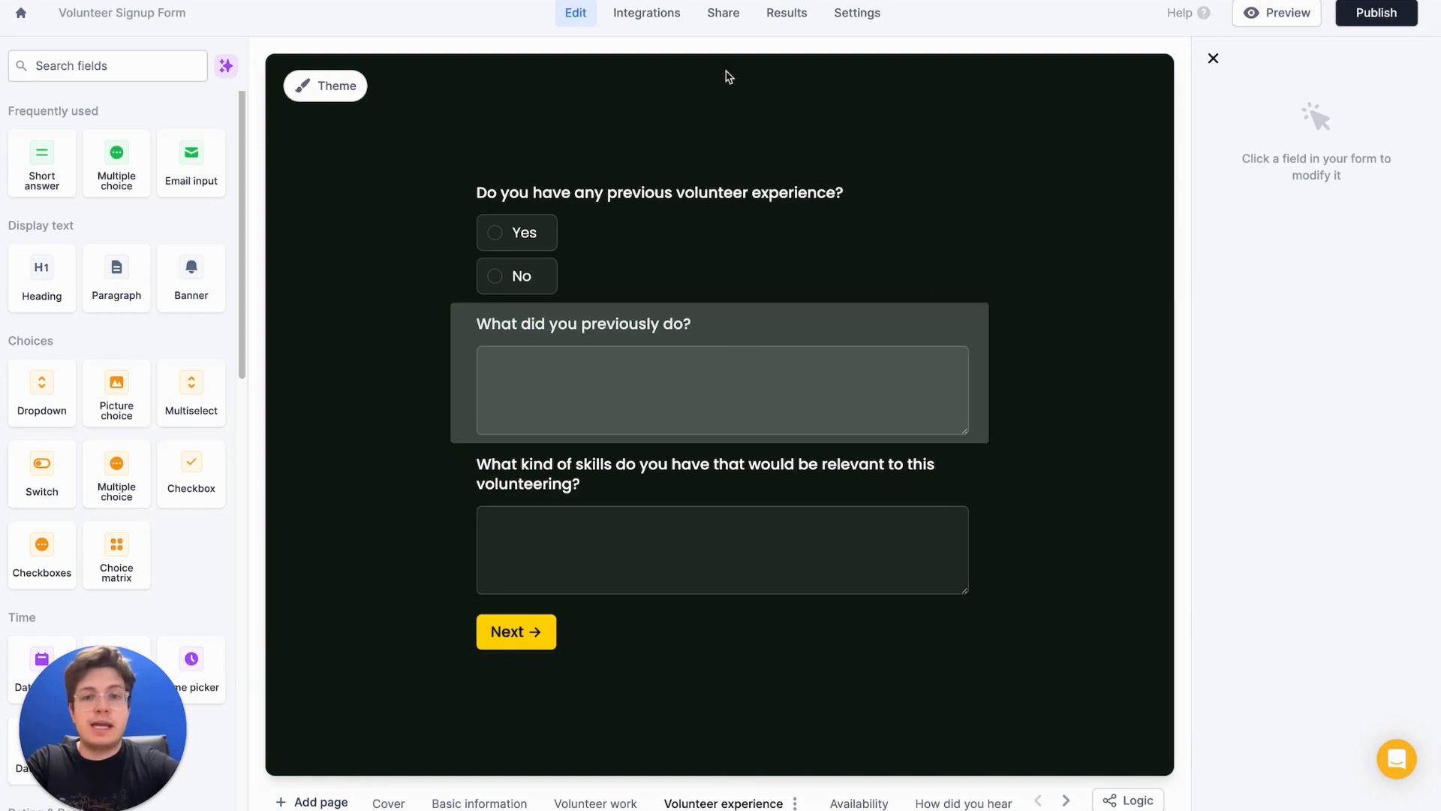
- Connect the form to Slack with the existing account and enter #volunteer-signups as the channel
left_click(646, 14)
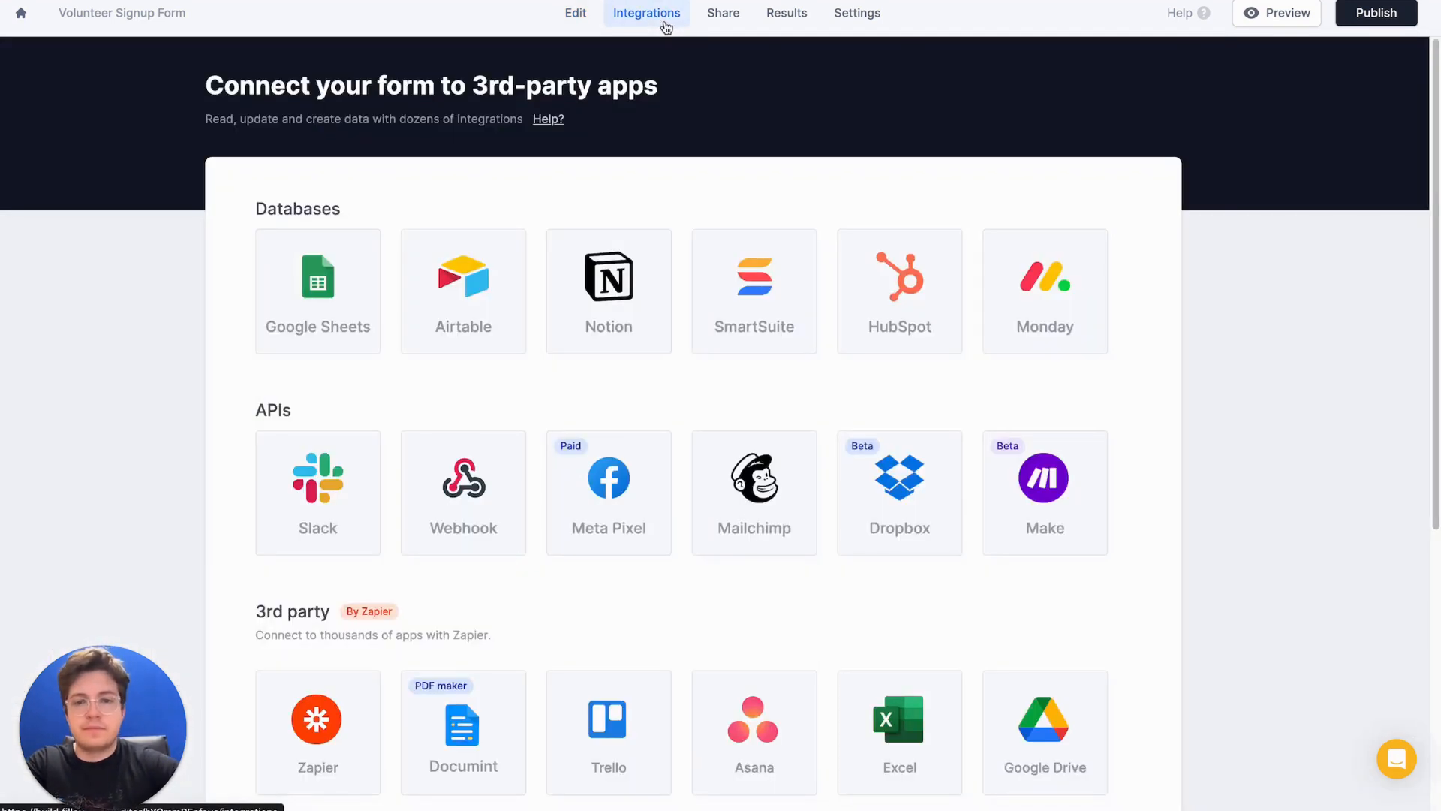
mouse_move(317, 492)
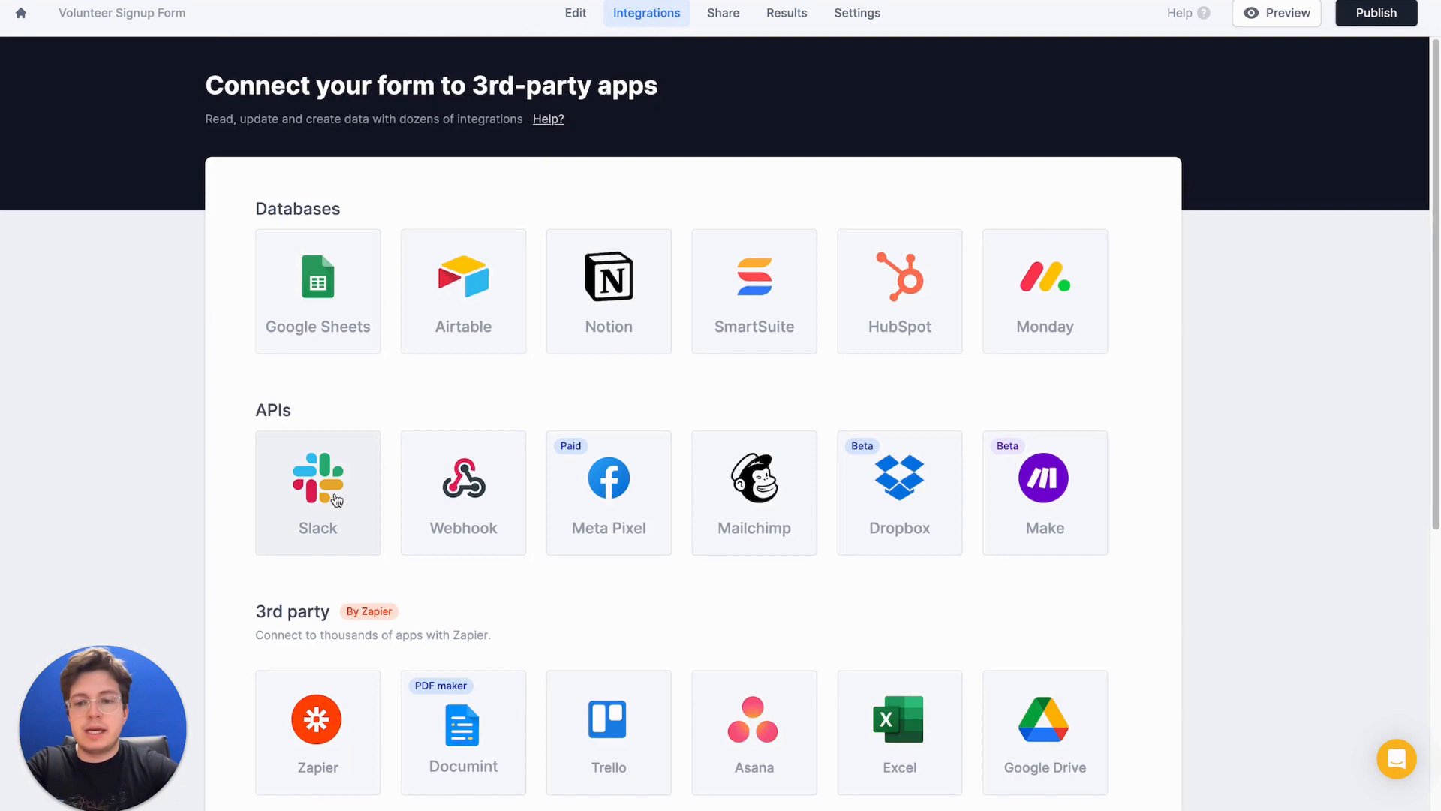
left_click(316, 492)
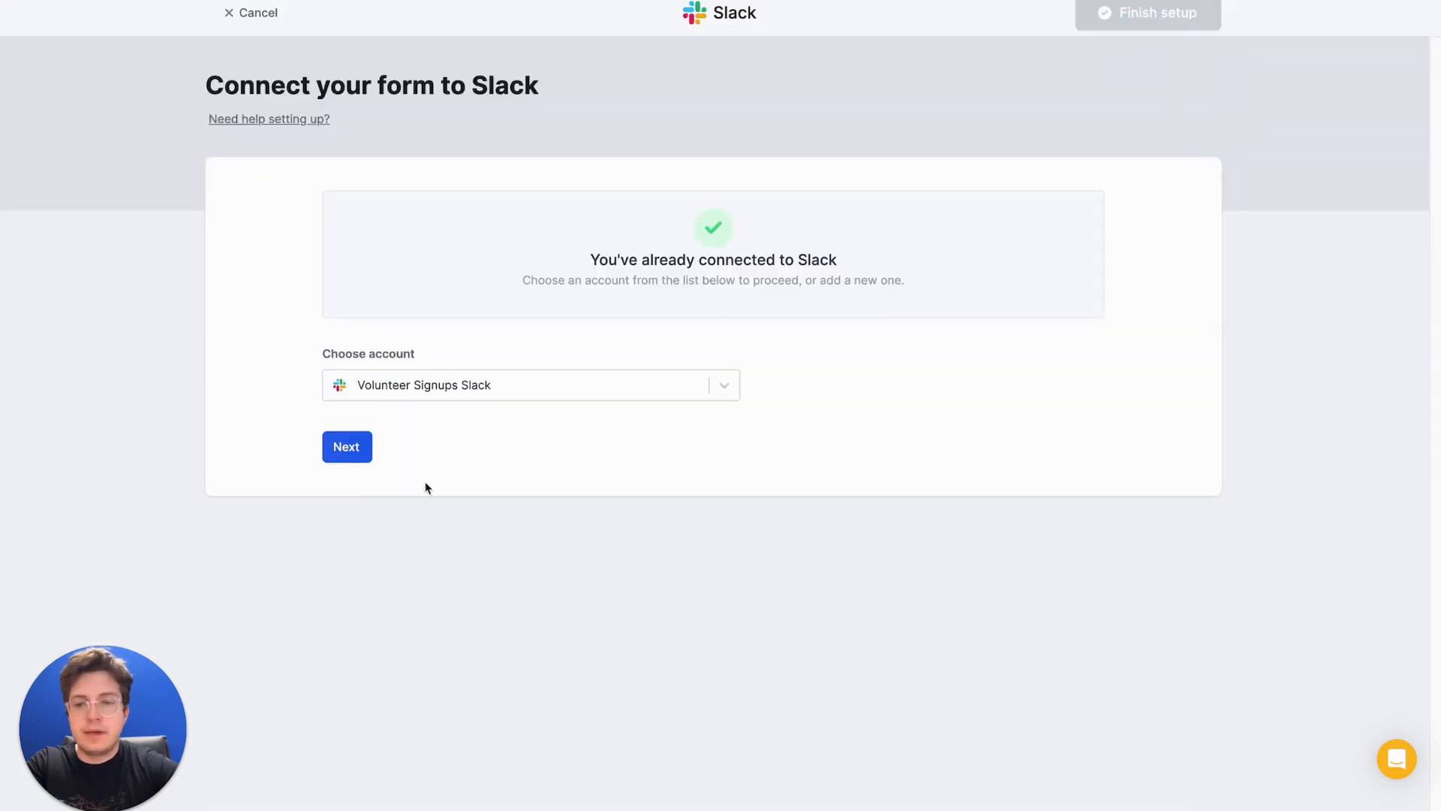
mouse_move(788, 445)
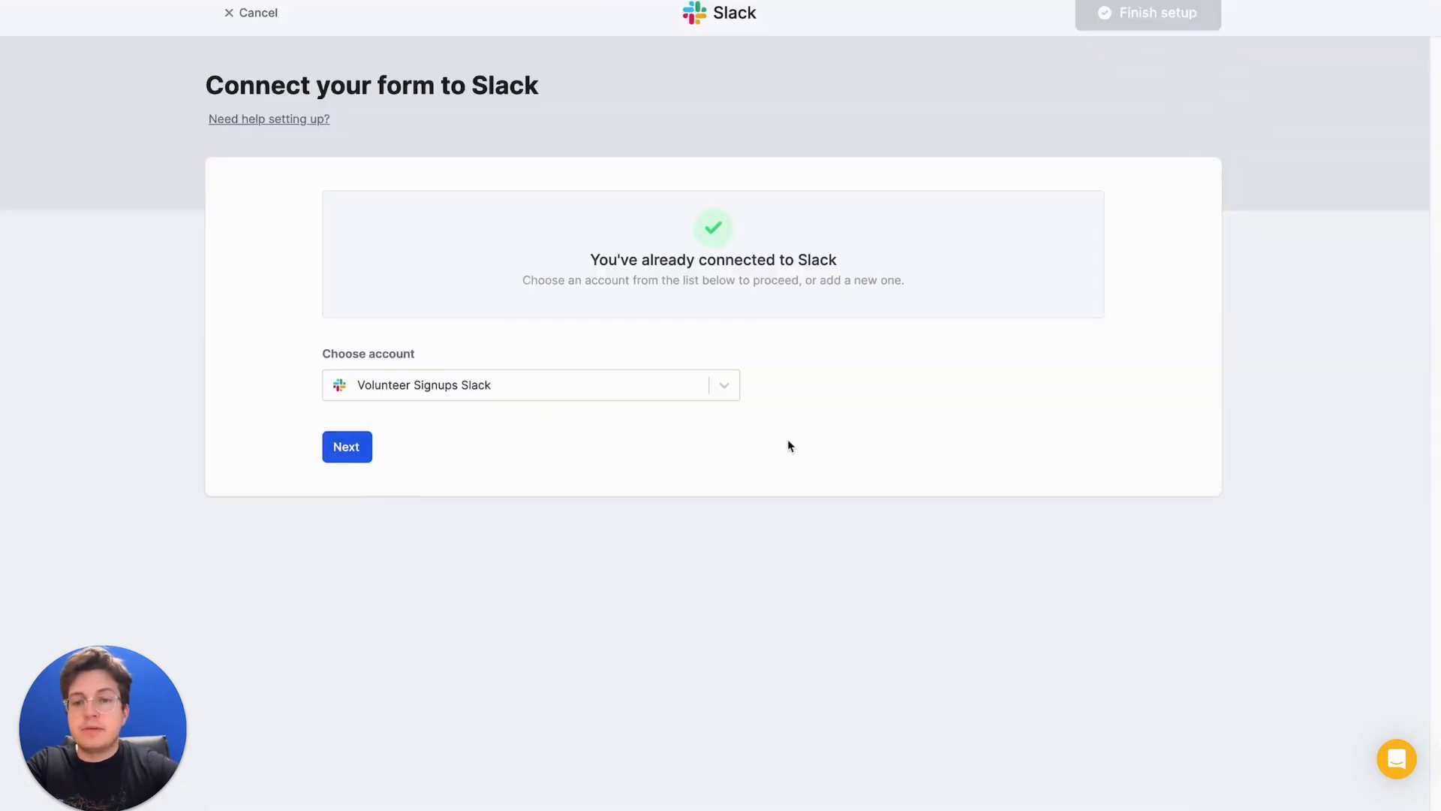
left_click(347, 448)
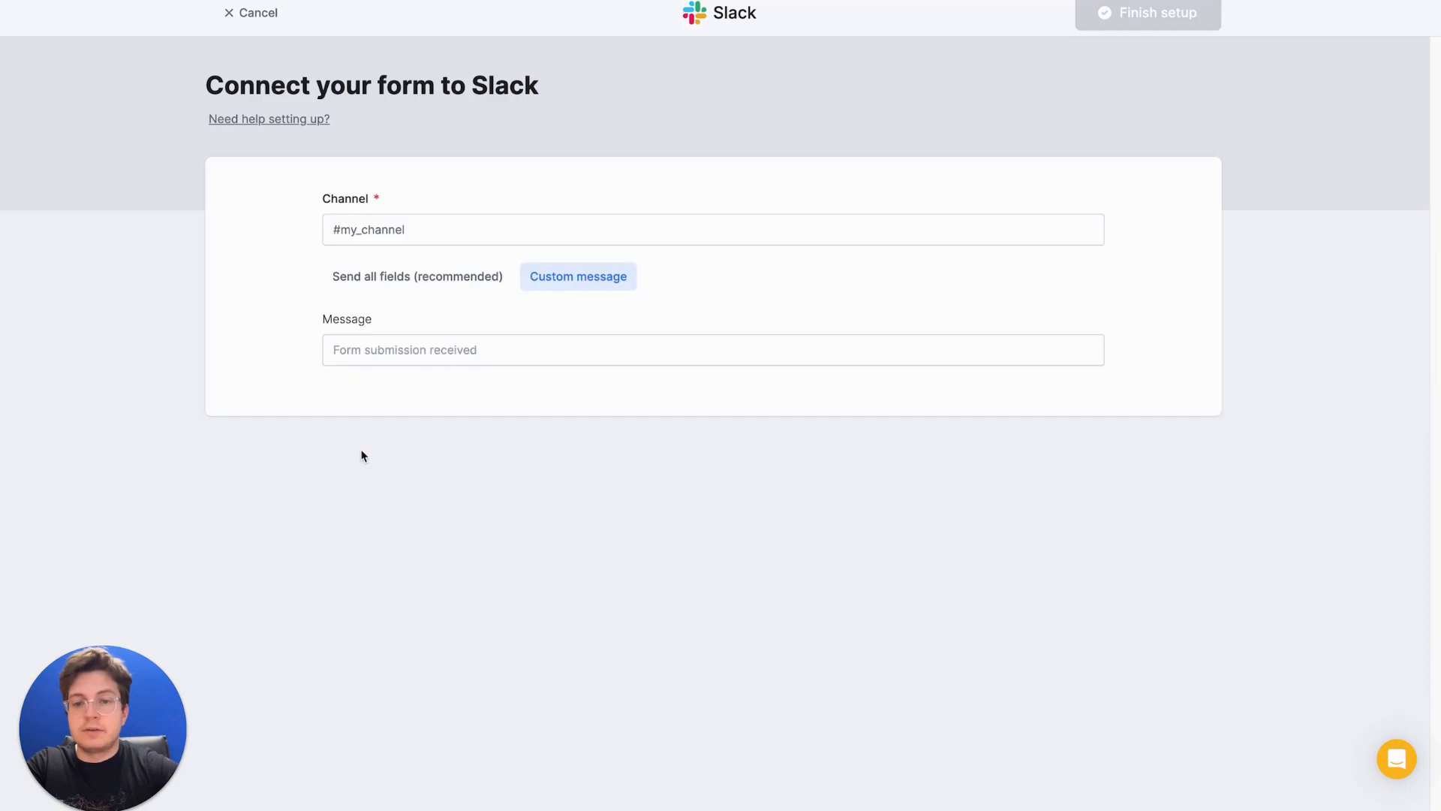
type("#vo")
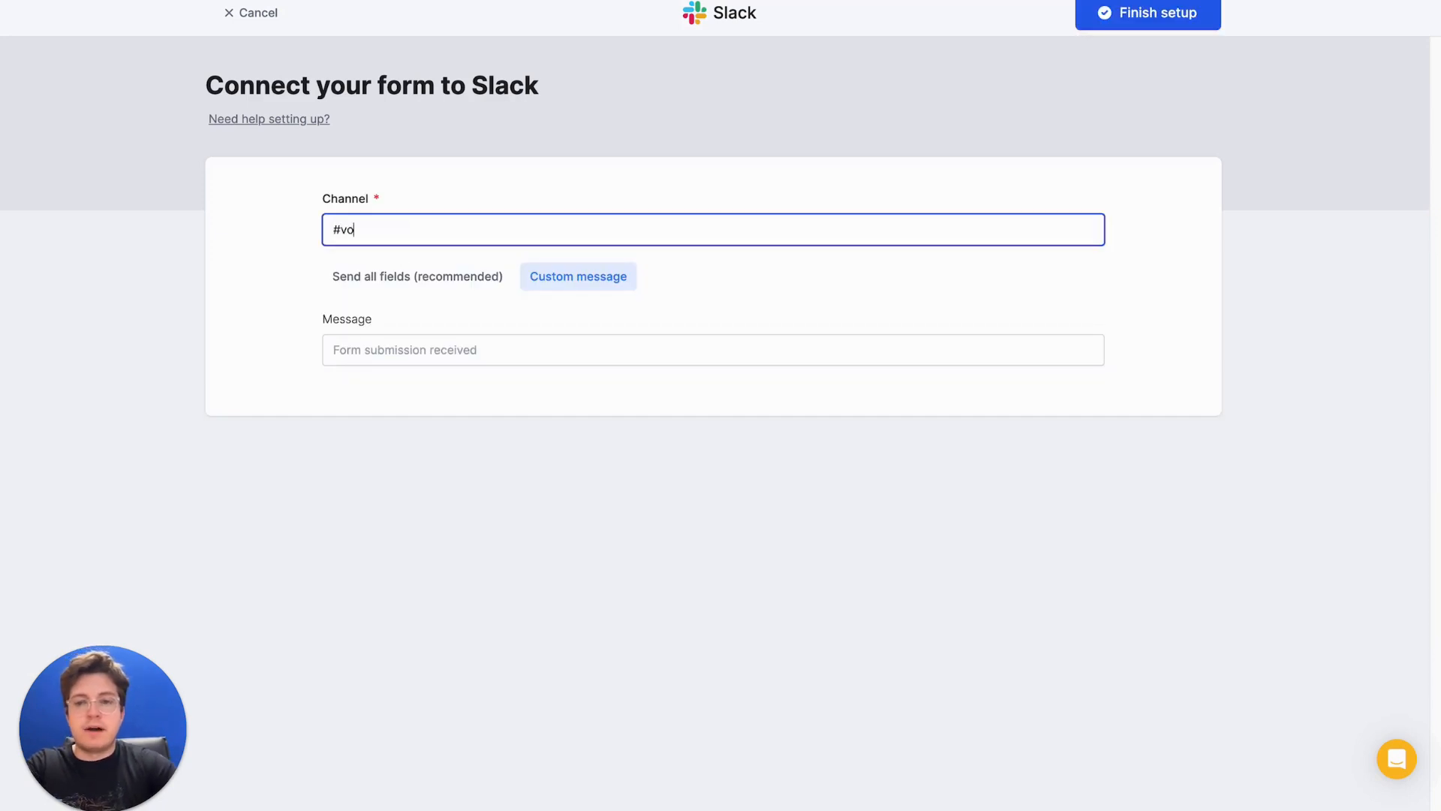
type("lunteer-signups")
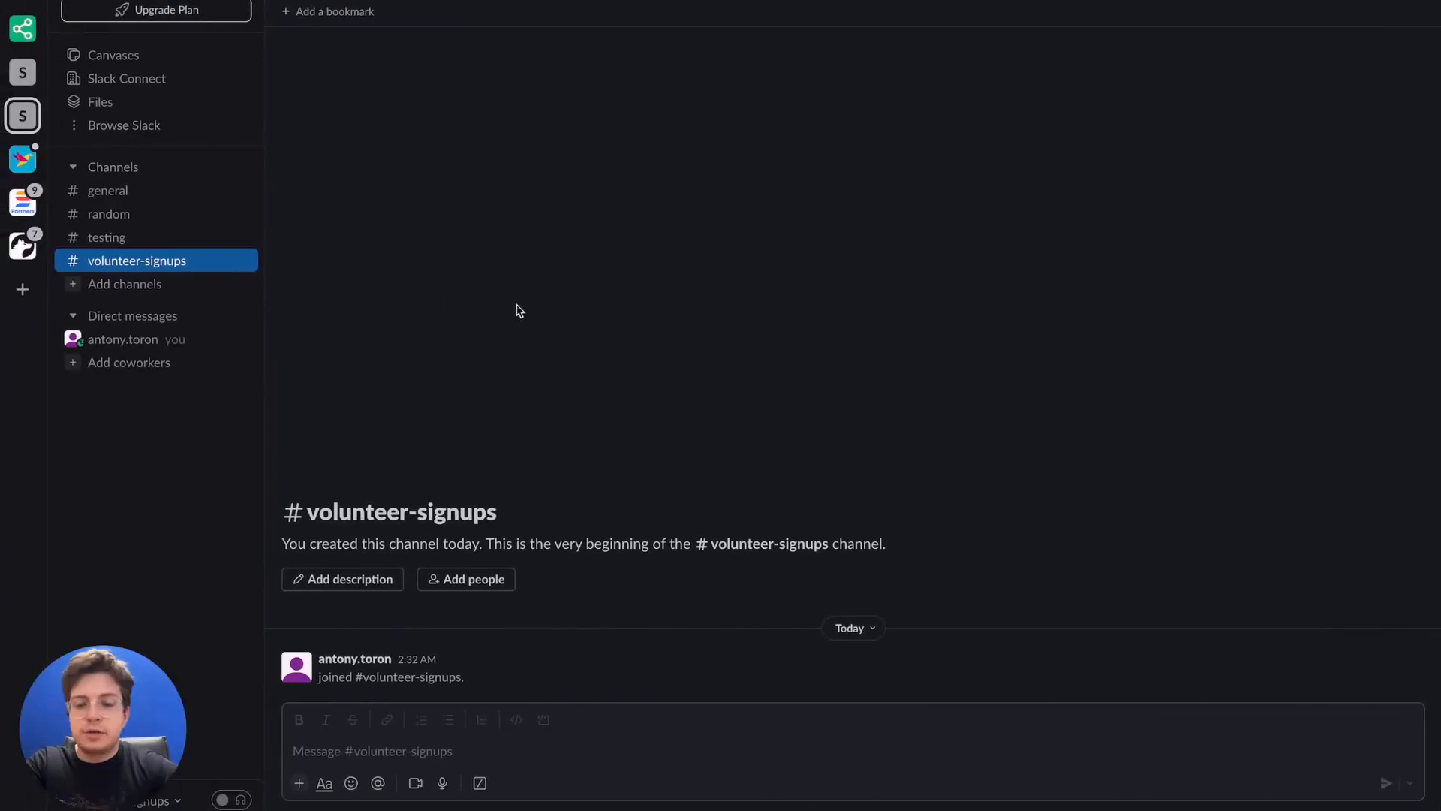
mouse_move(781, 391)
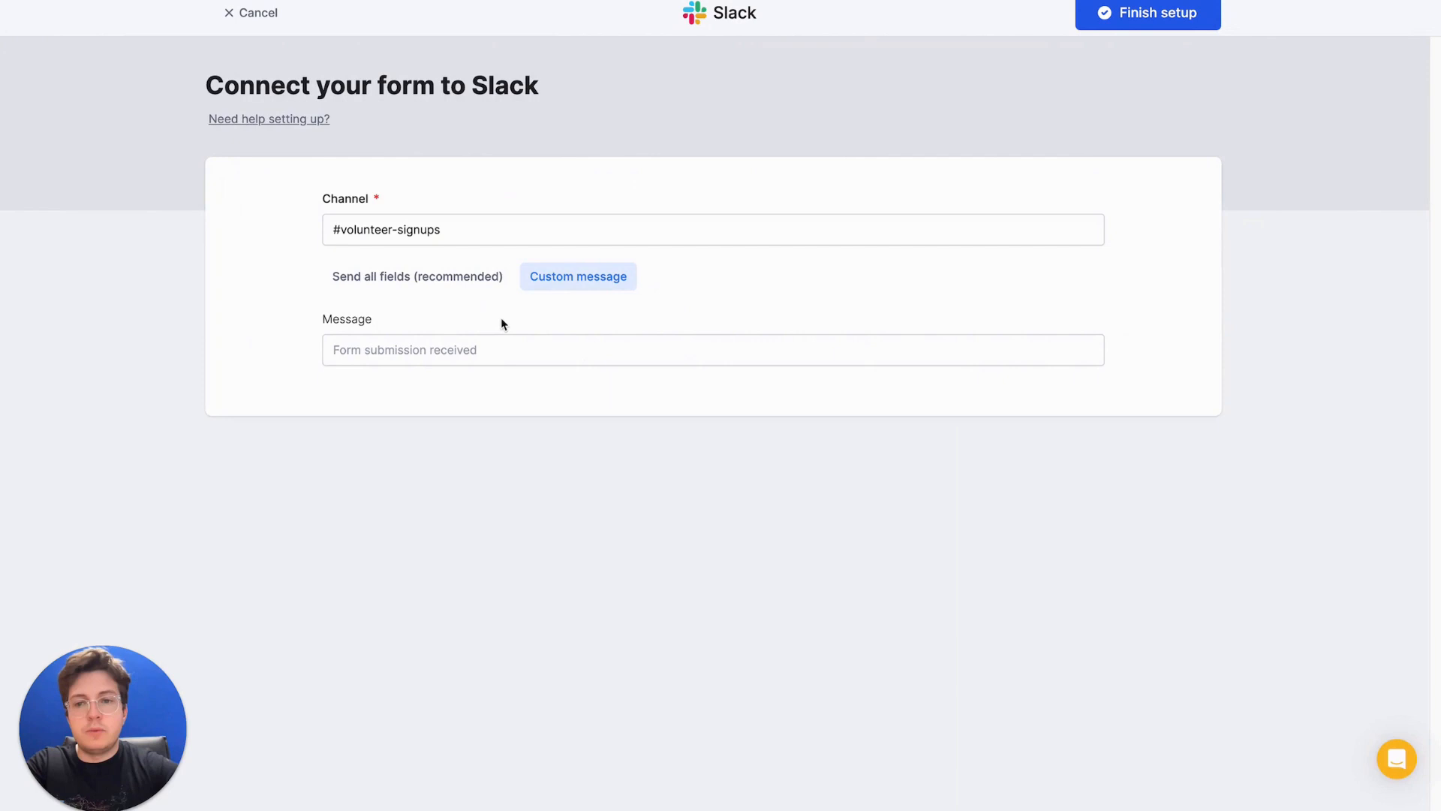
- Choose Send all fields so every answer posts to #volunteer-signups
left_click(416, 276)
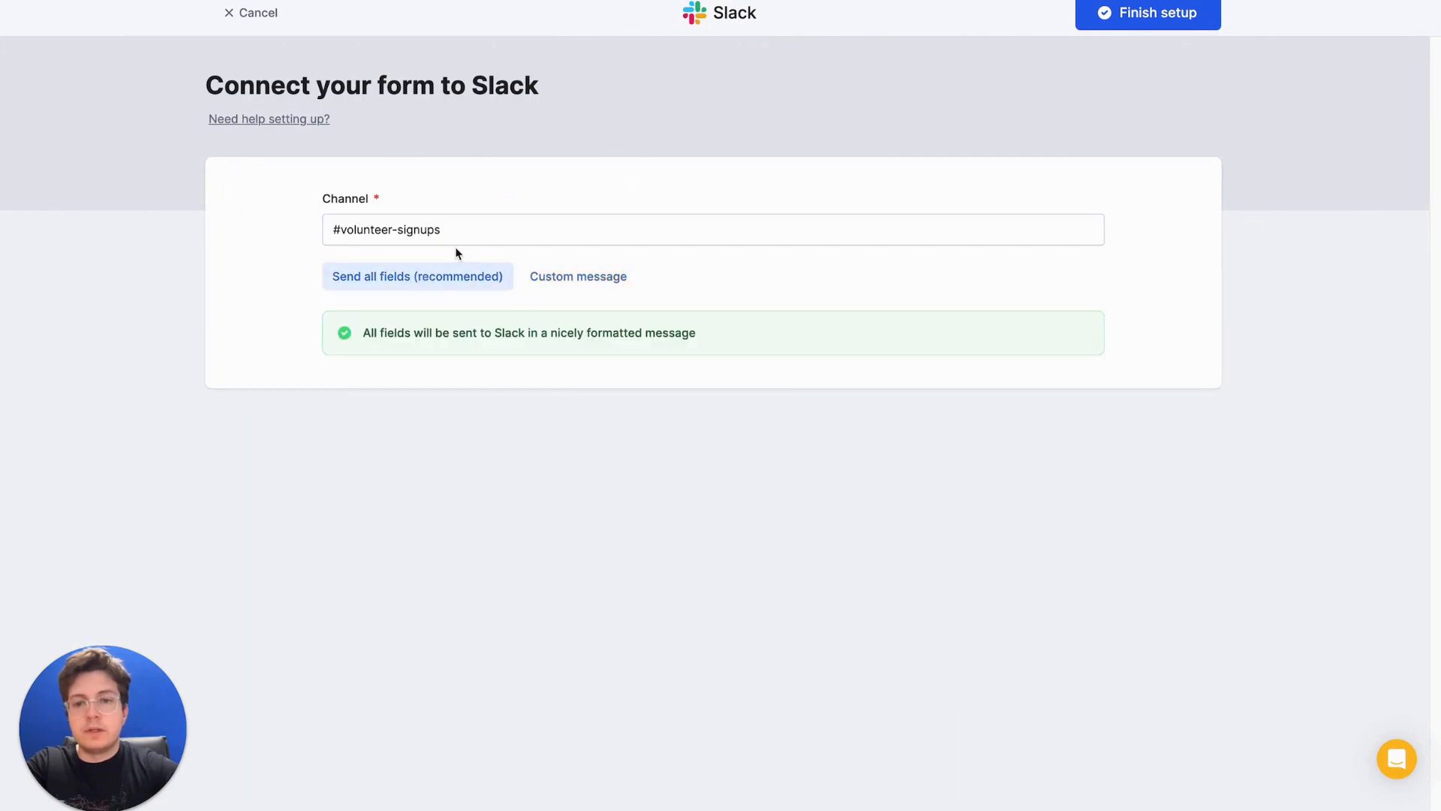
mouse_move(871, 321)
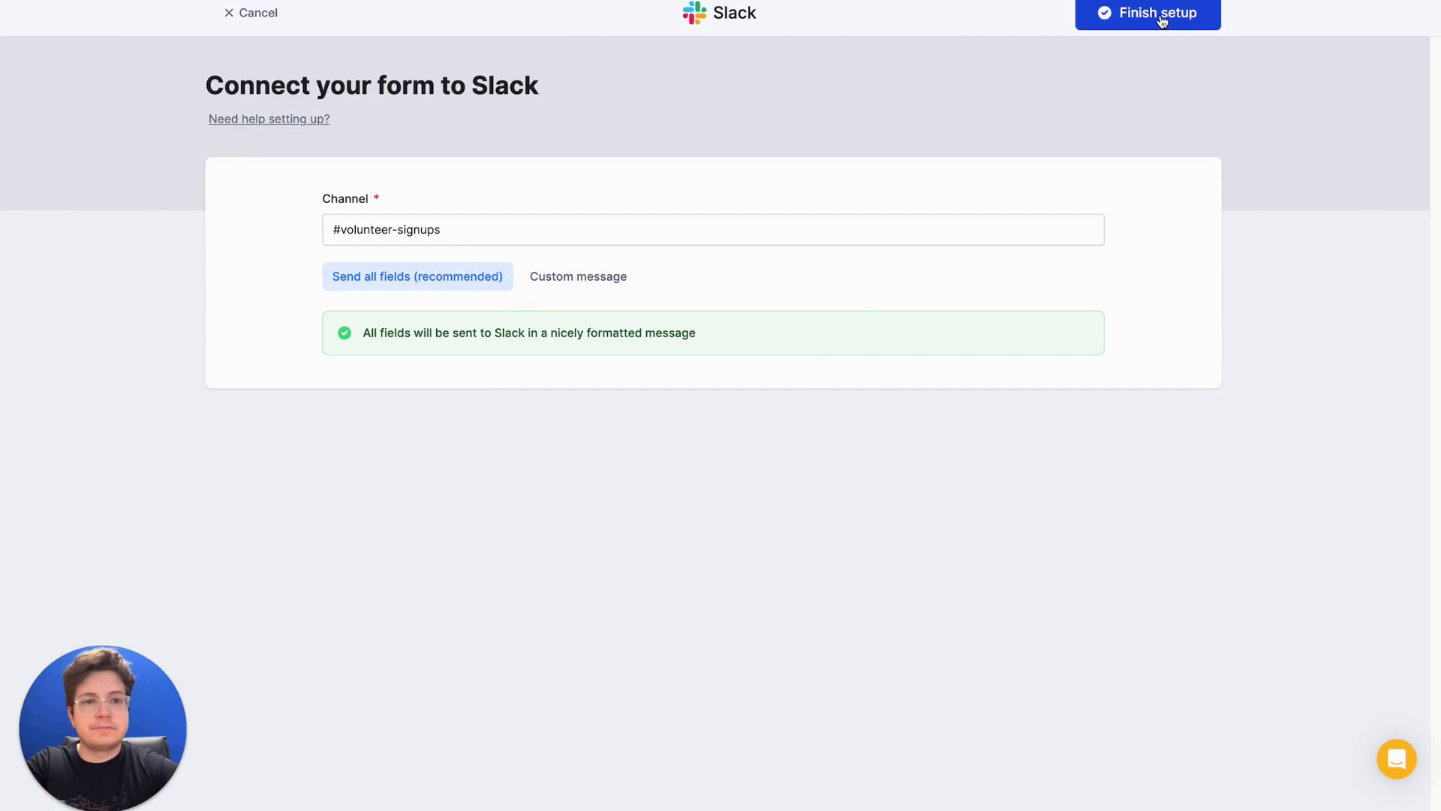
- Finish the Slack setup and publish the form to get its shareable link
left_click(1147, 13)
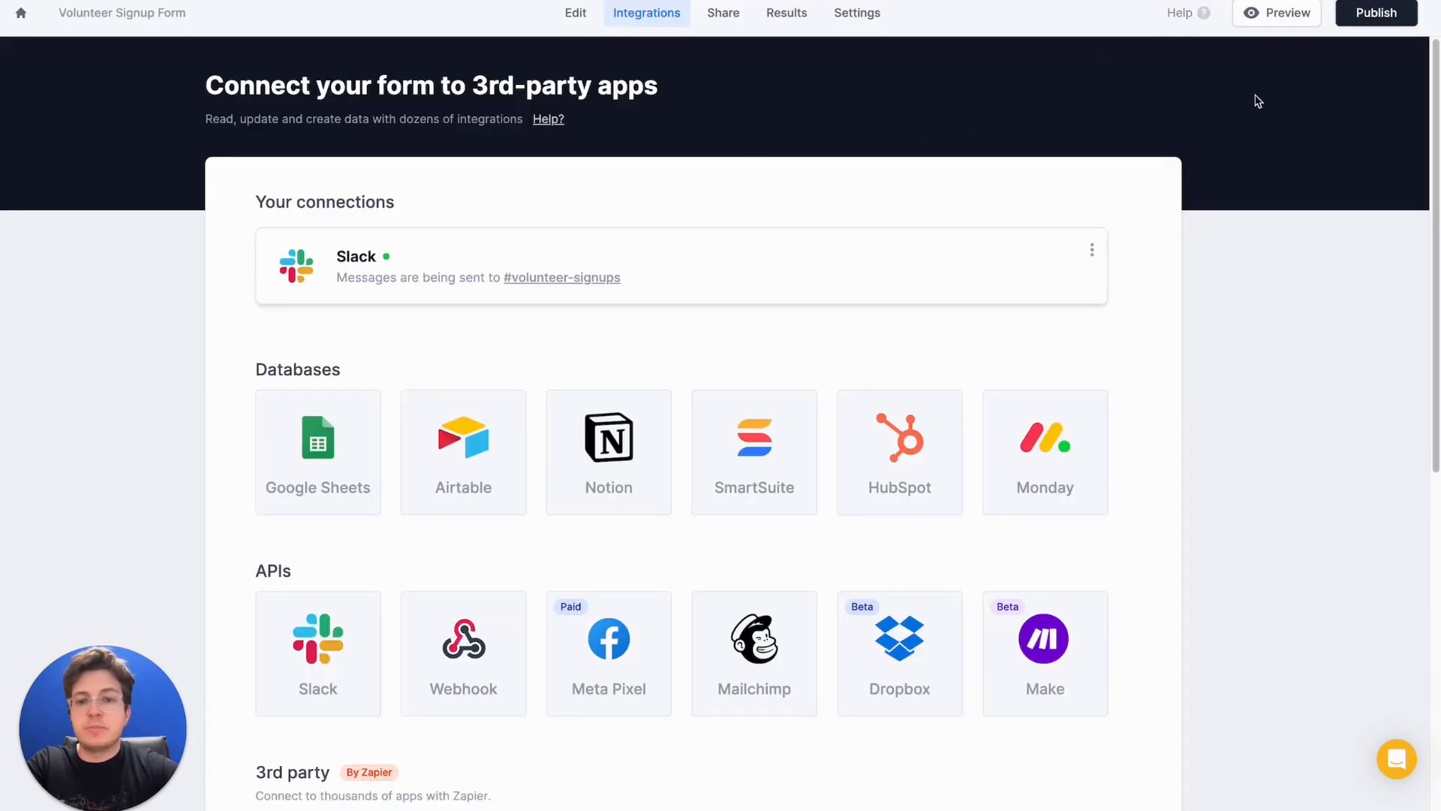
mouse_move(1376, 13)
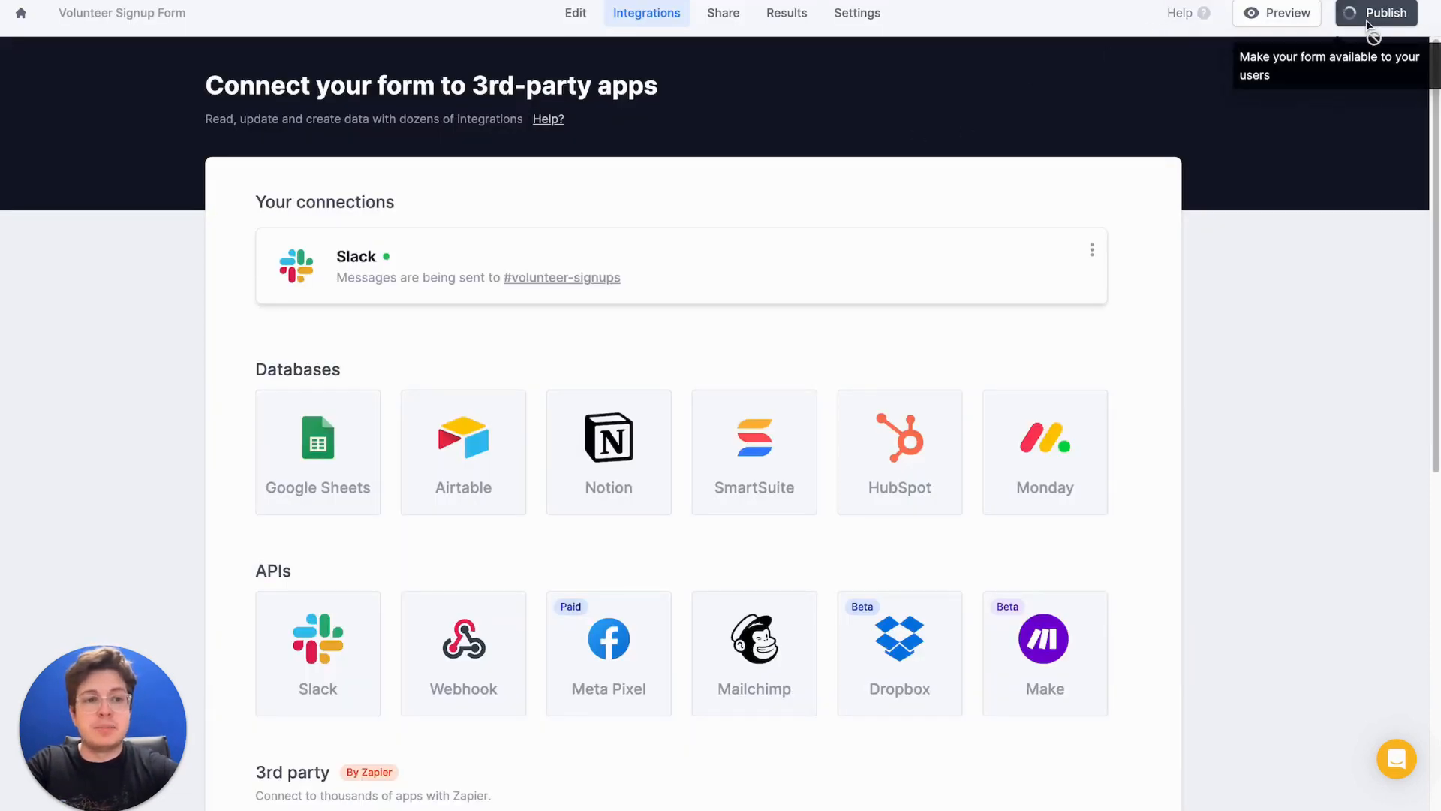
left_click(1376, 13)
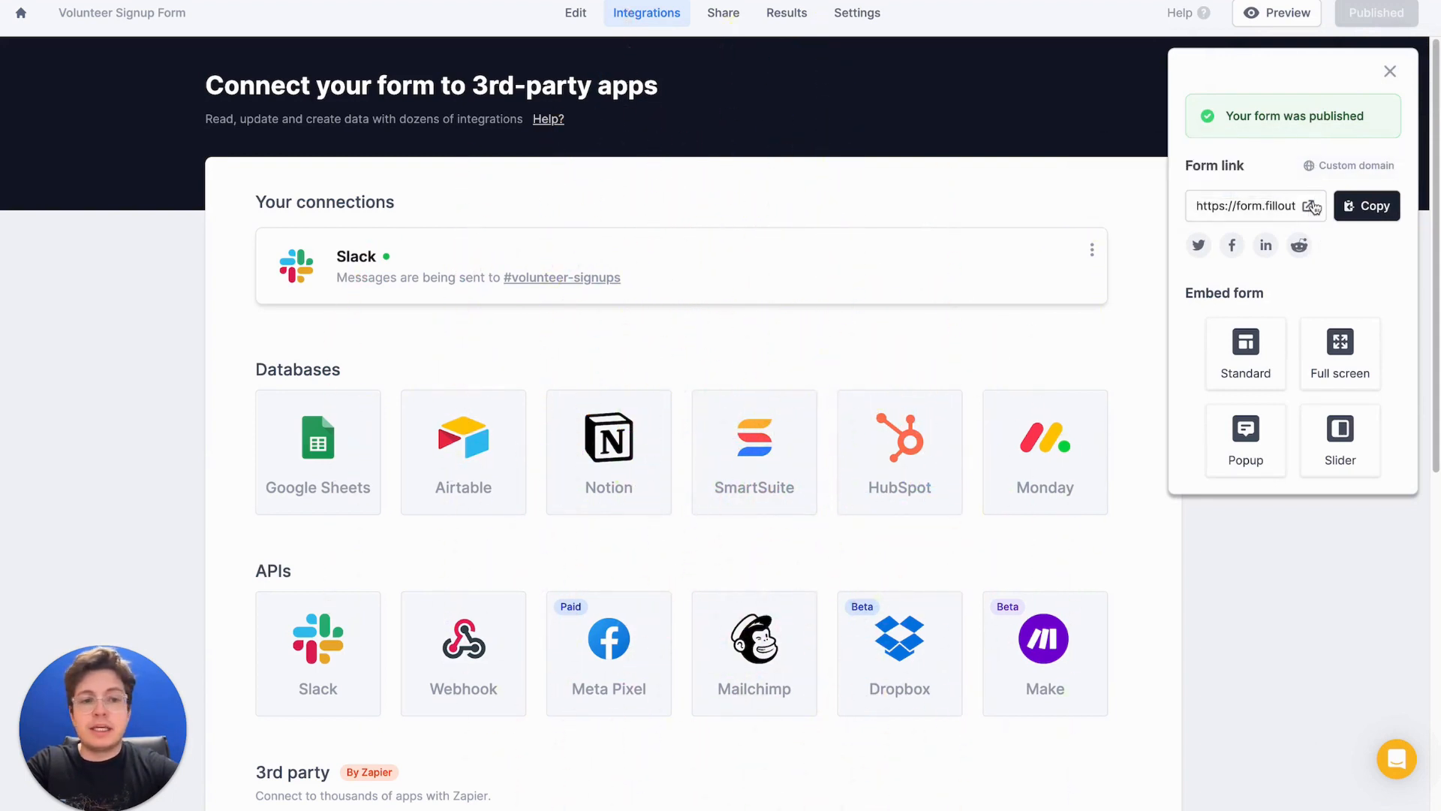
mouse_move(1173, 351)
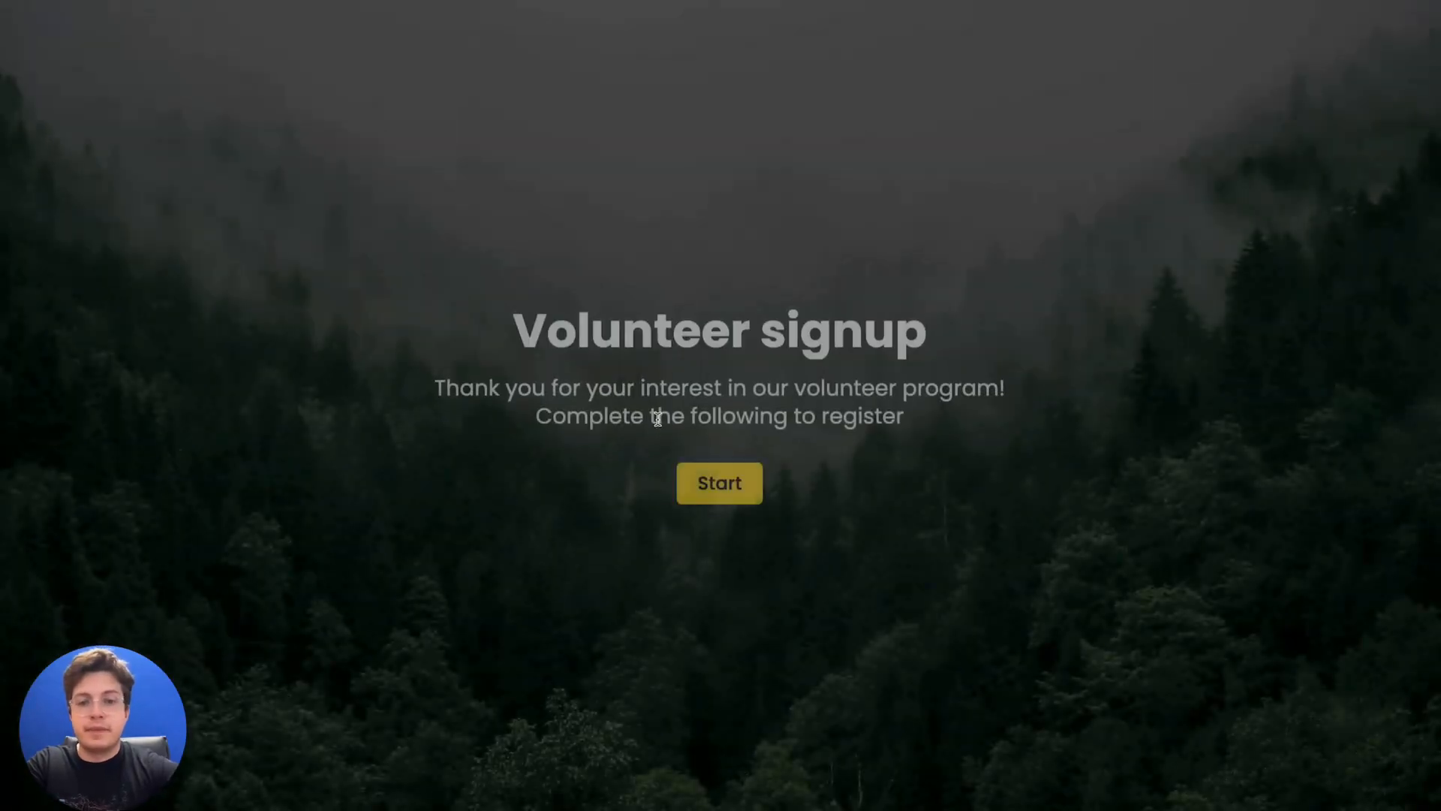
left_click(719, 482)
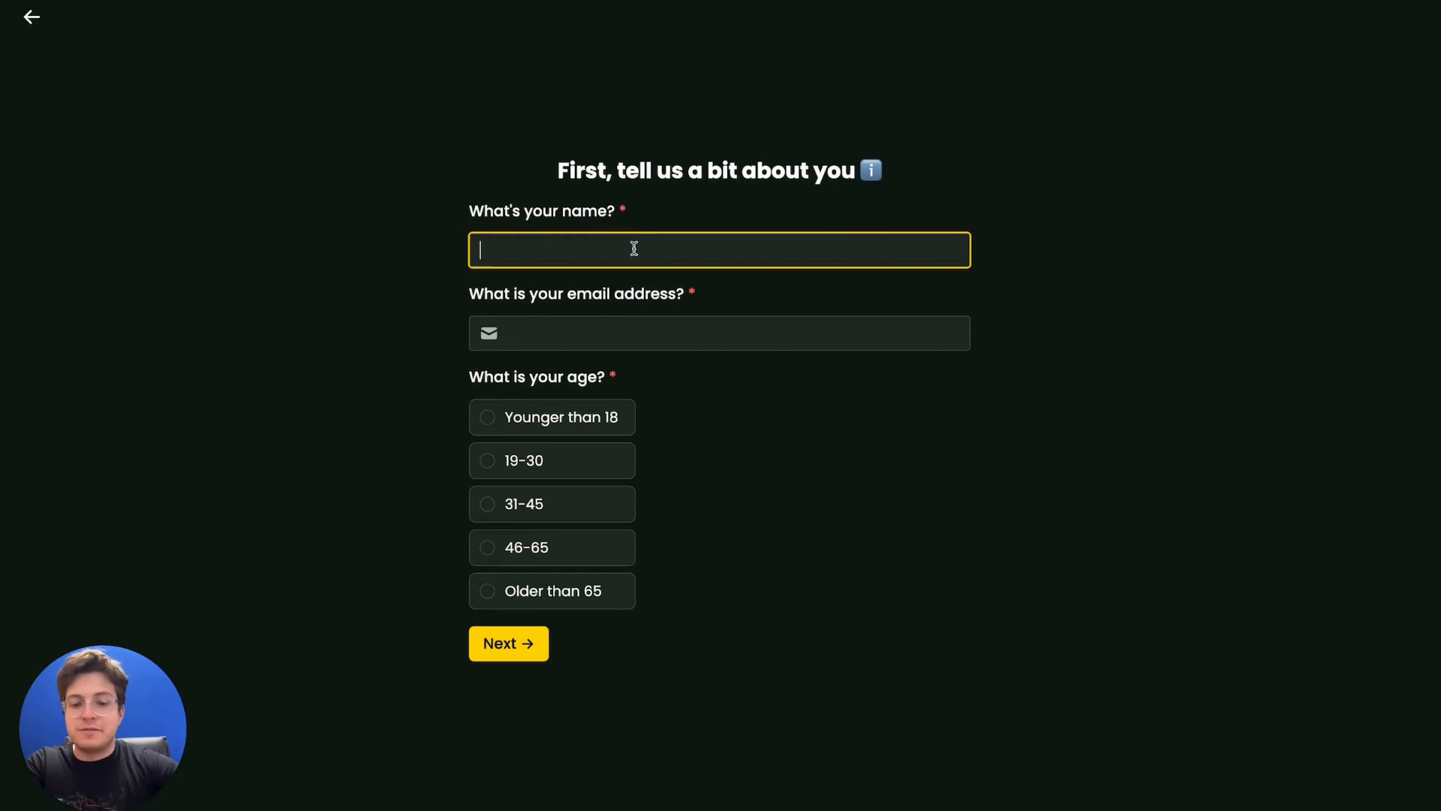
type("Antony")
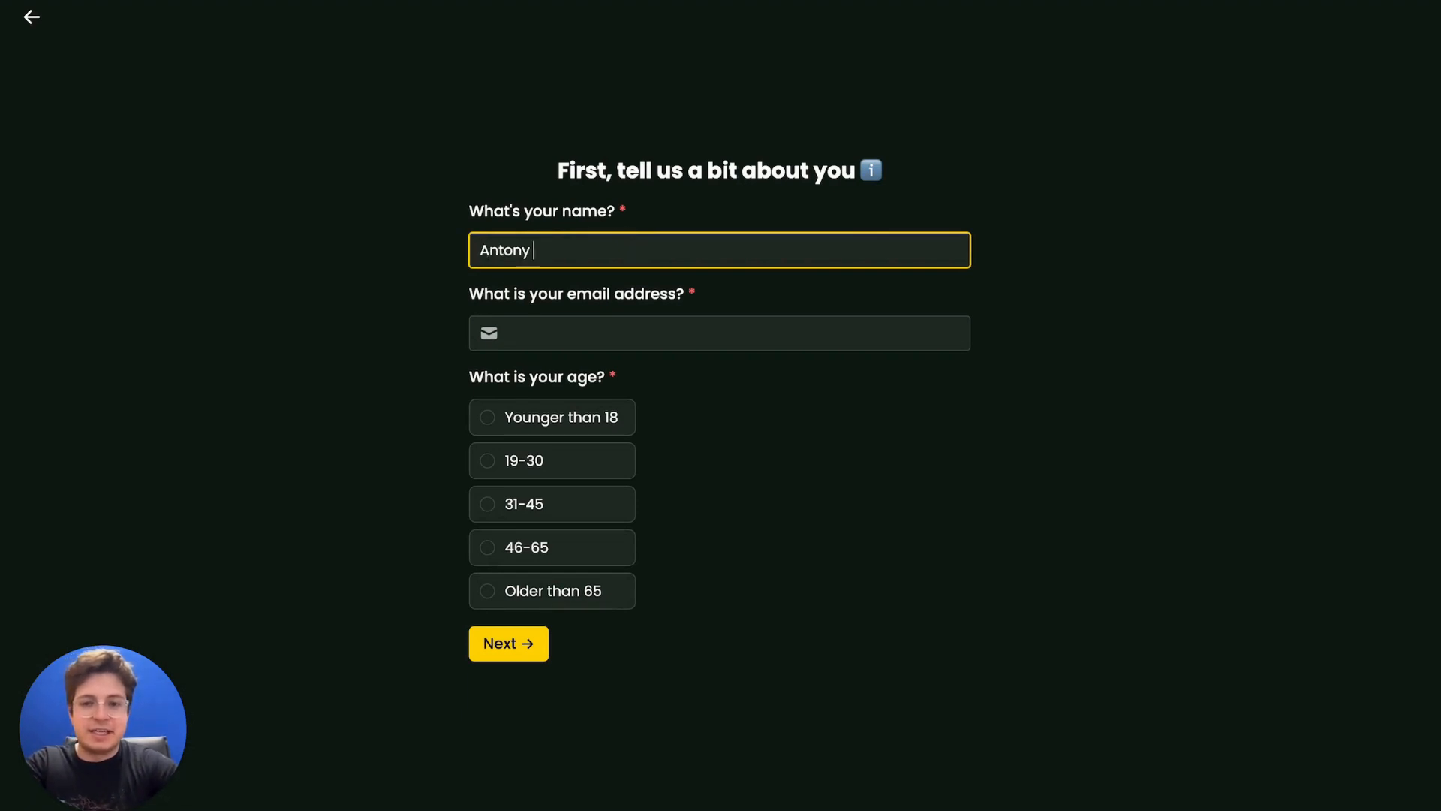
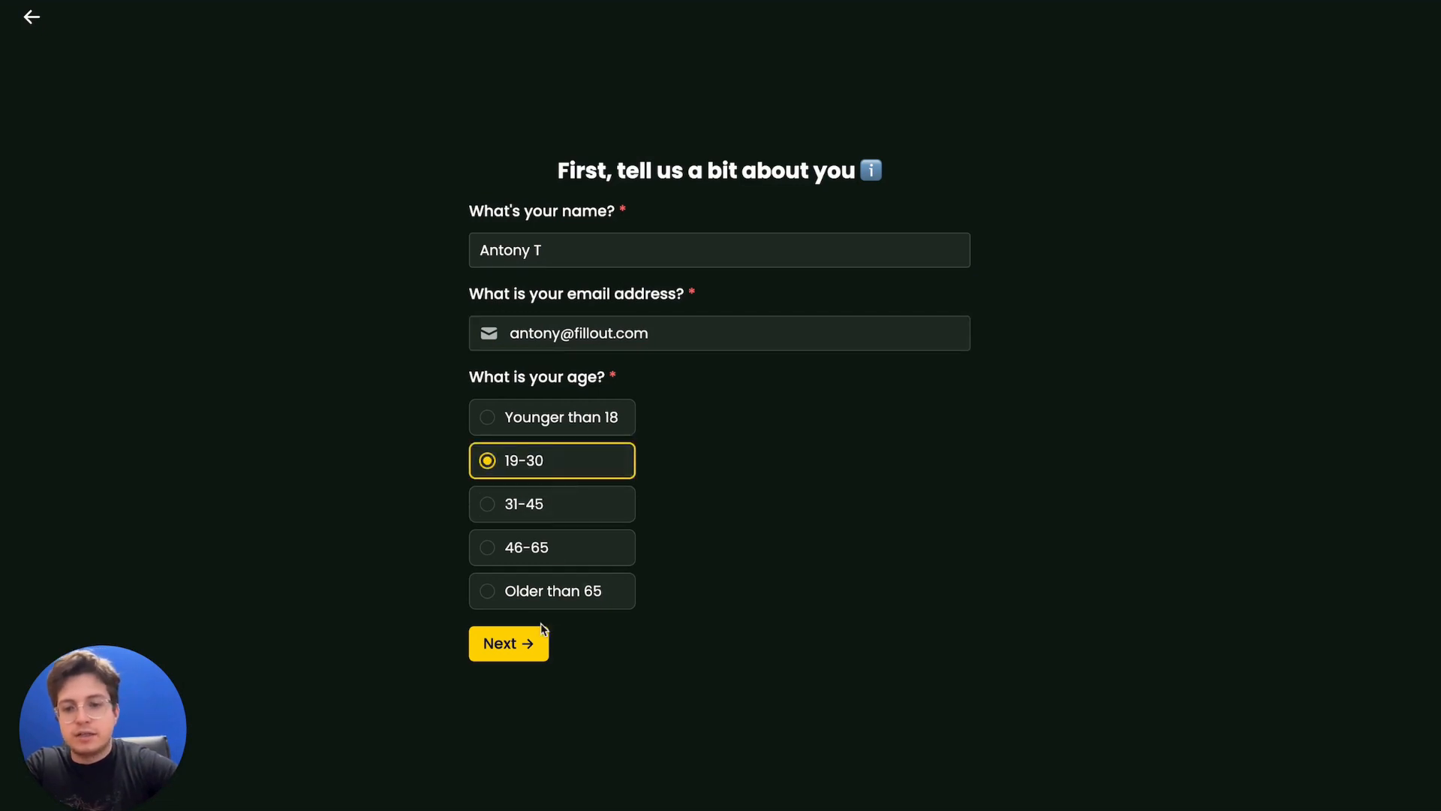
left_click(509, 643)
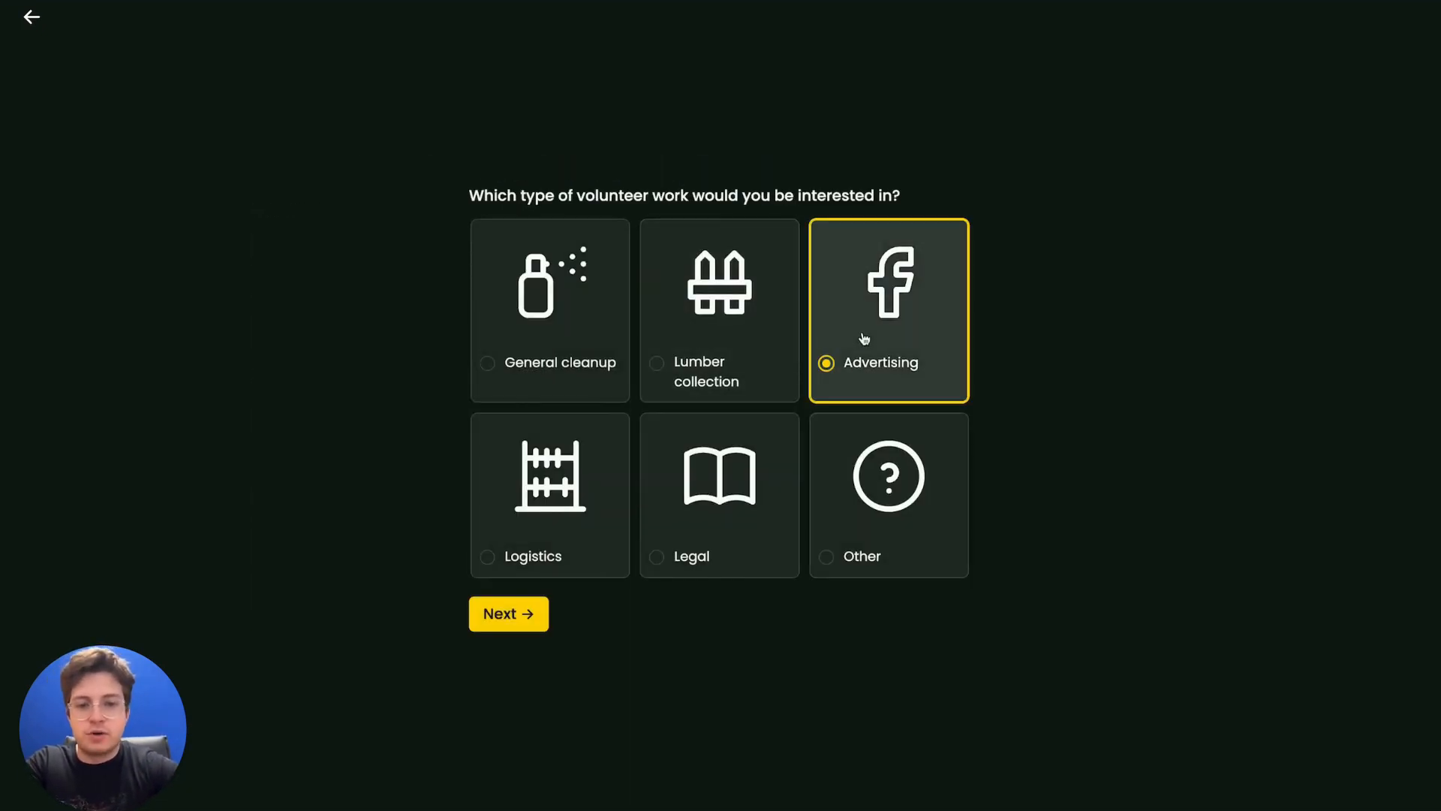
left_click(507, 612)
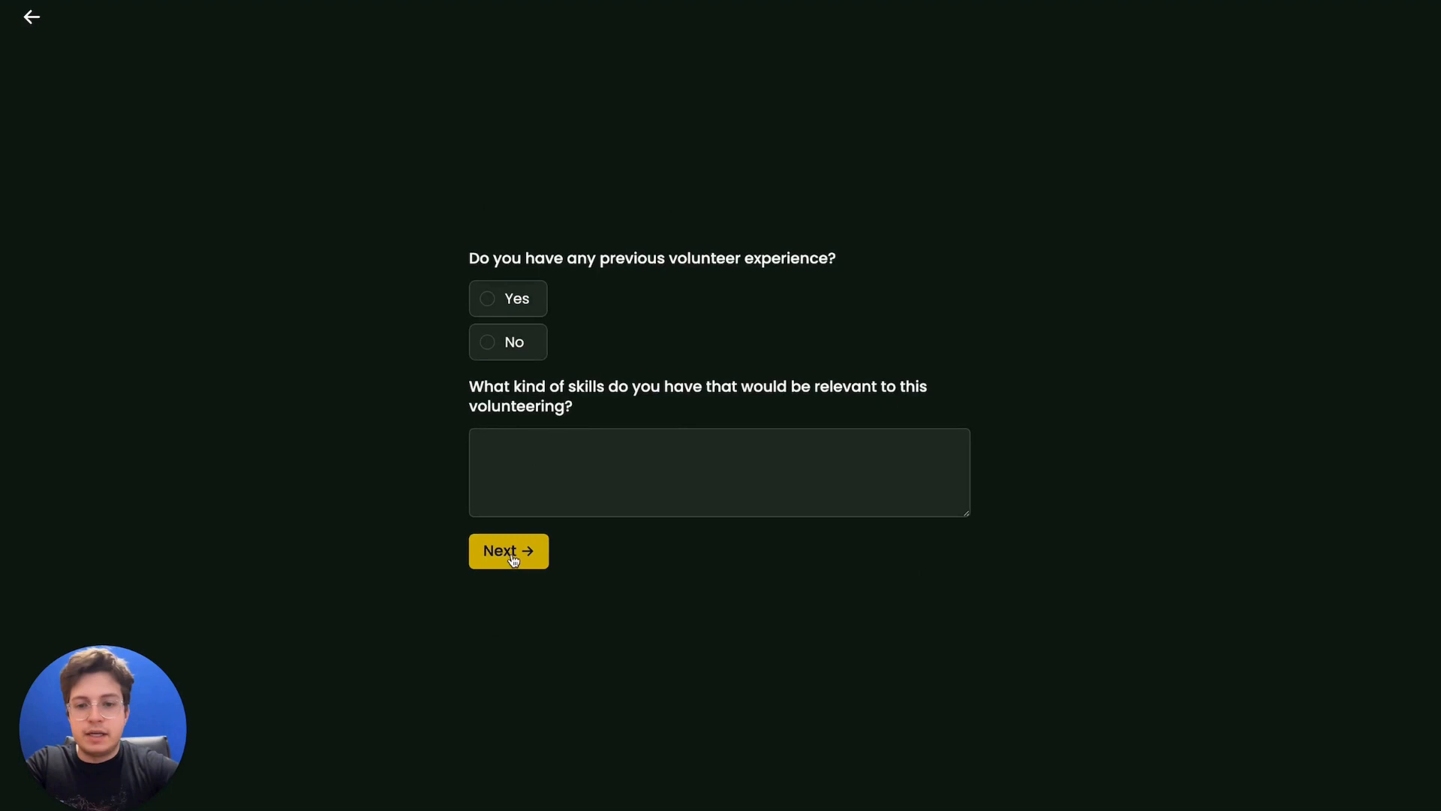
left_click(509, 551)
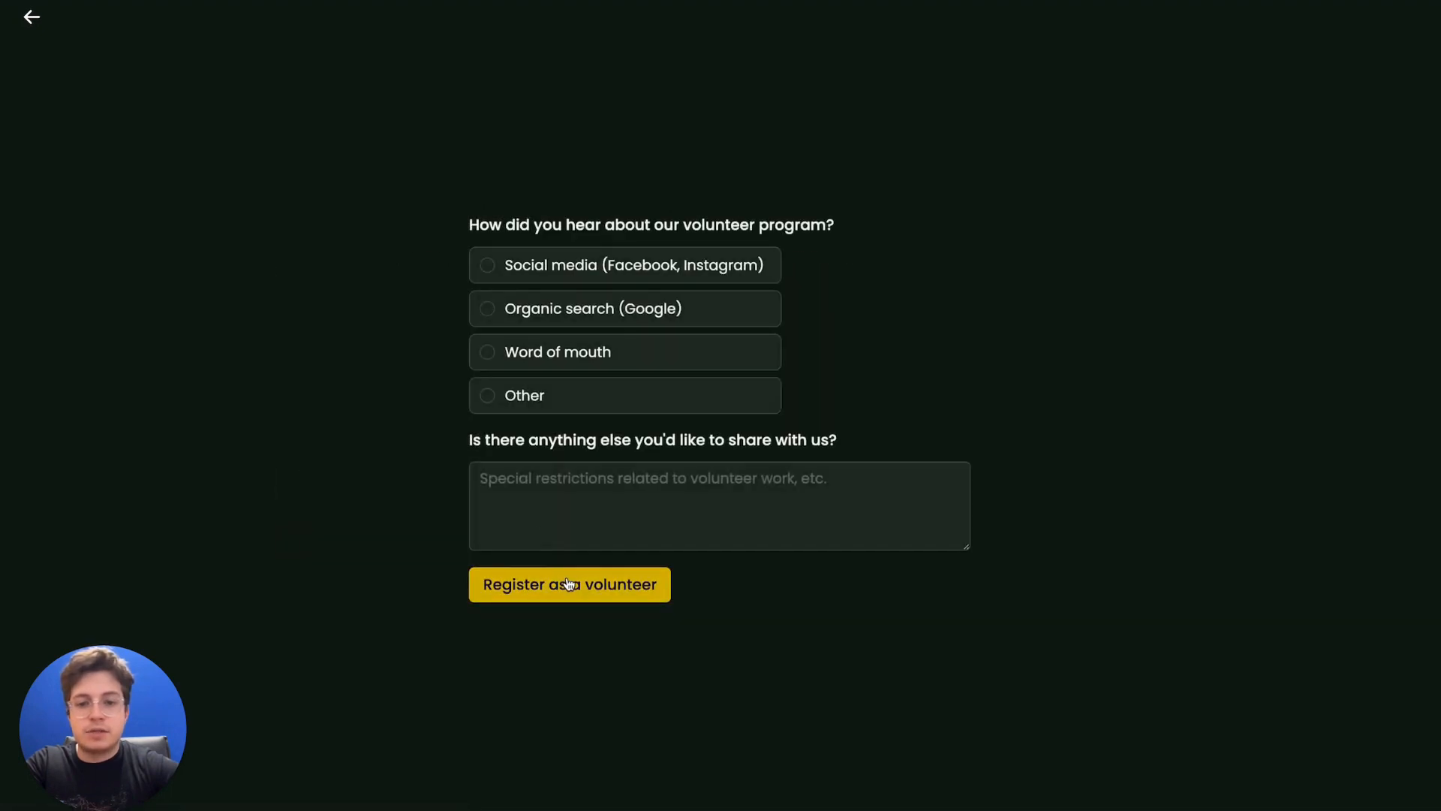
left_click(569, 584)
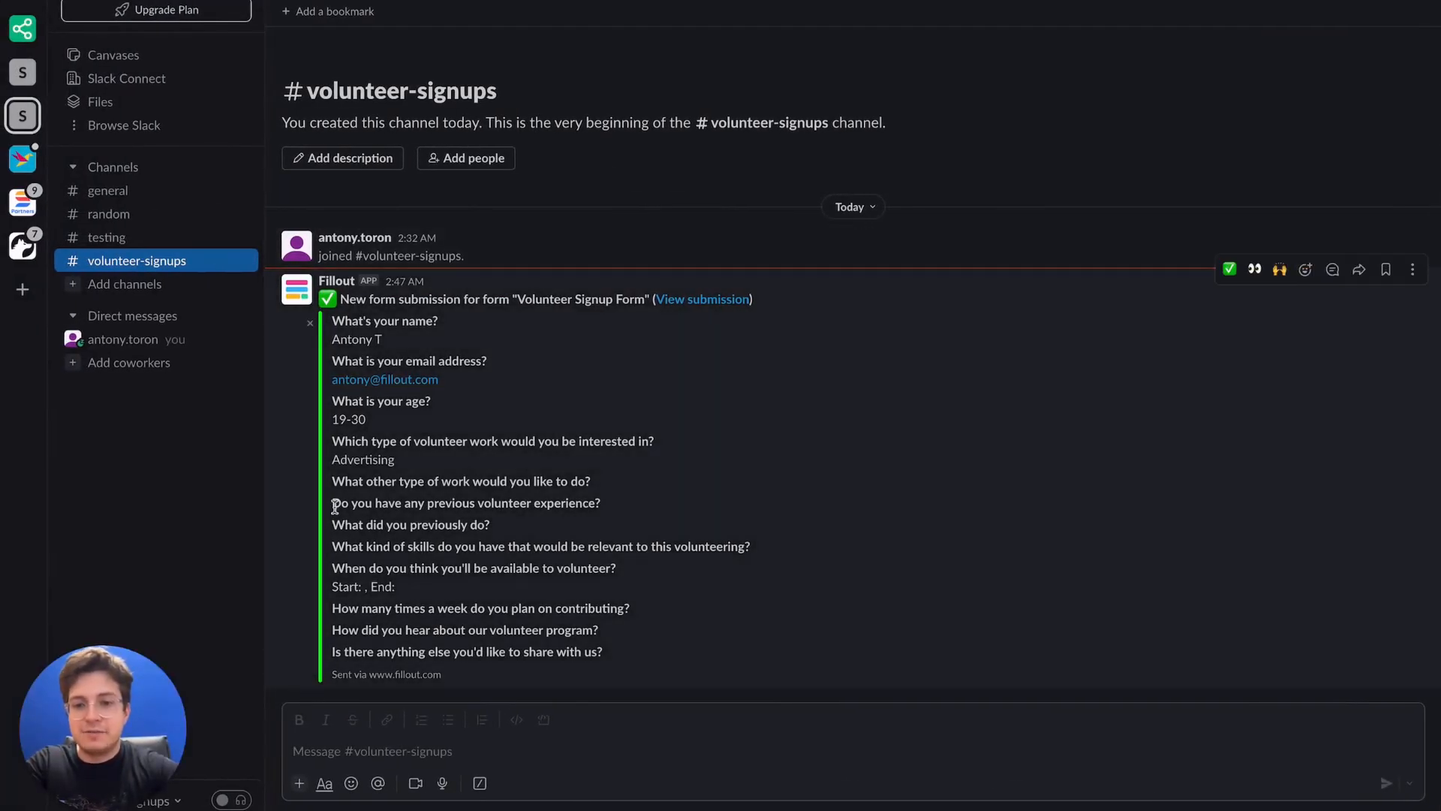
mouse_move(668, 673)
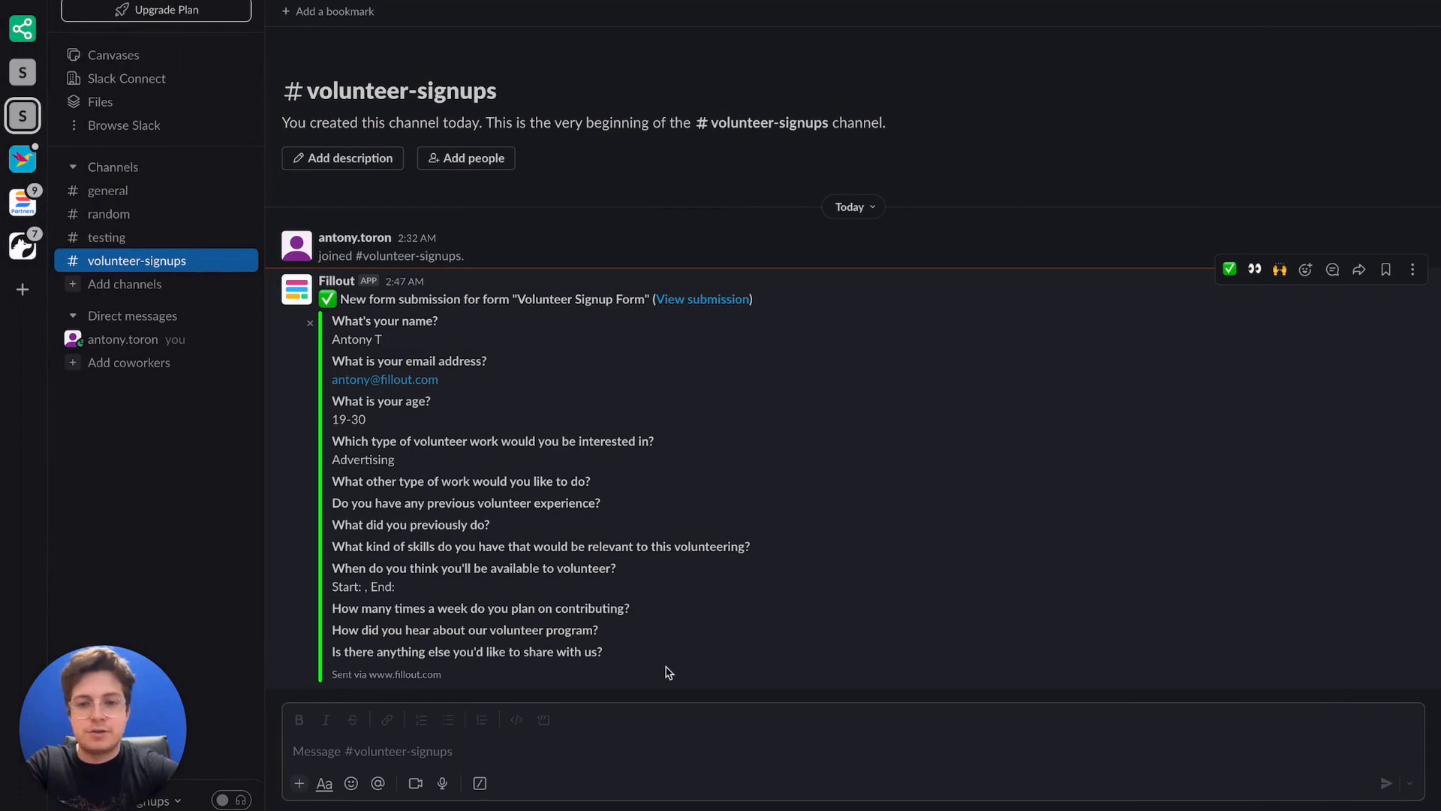
mouse_move(693, 580)
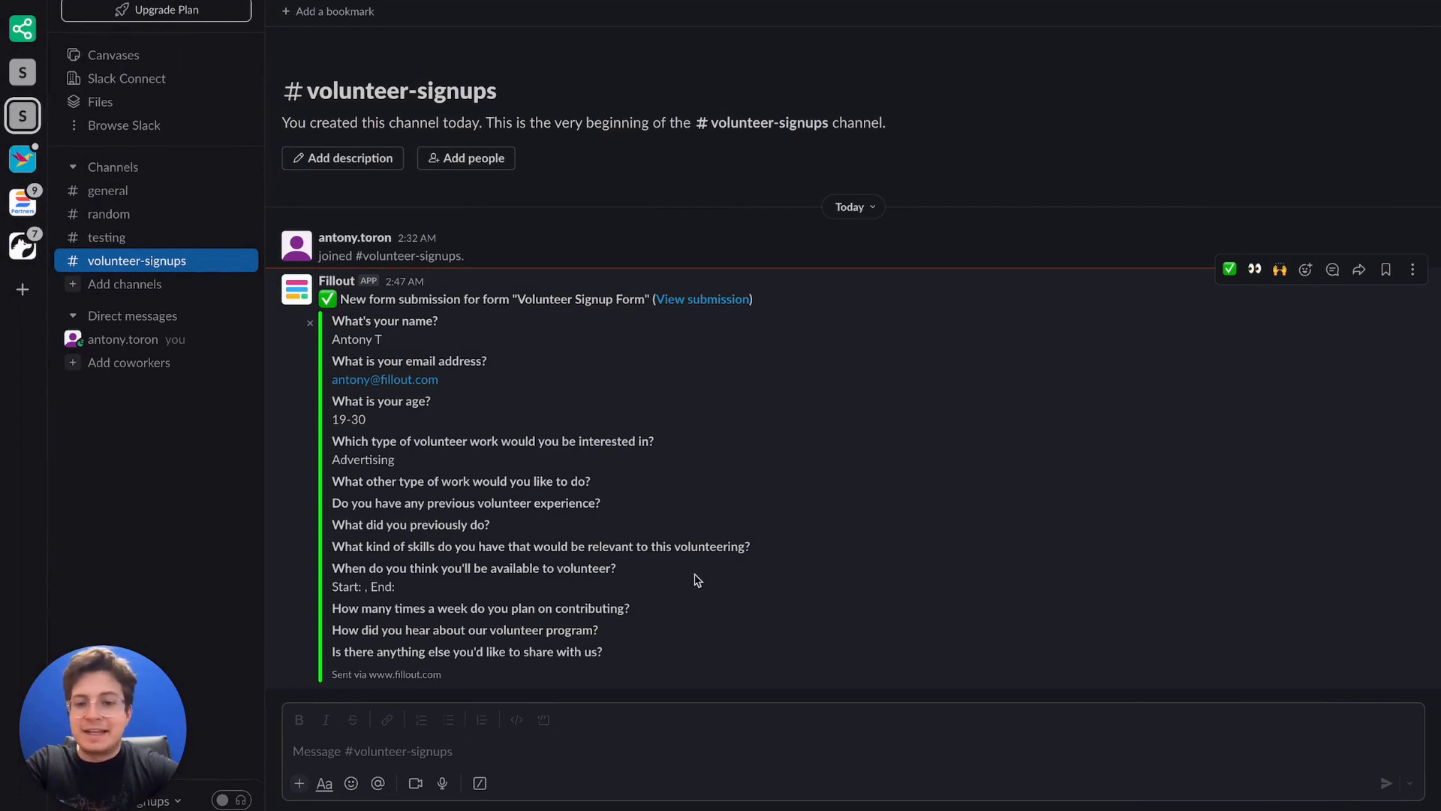
- Return from Slack to the form in Fillout and view its Results table
left_click(701, 299)
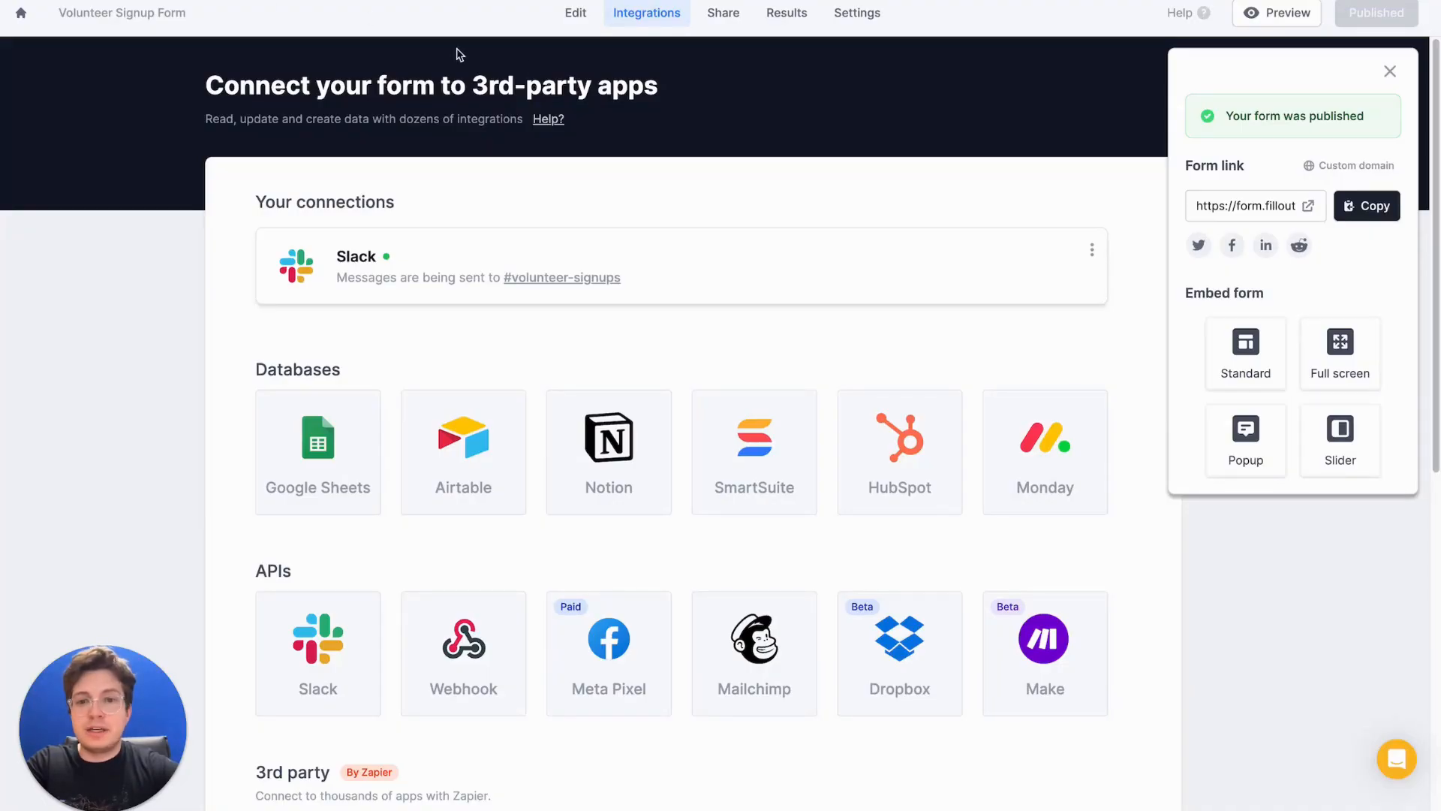
left_click(785, 14)
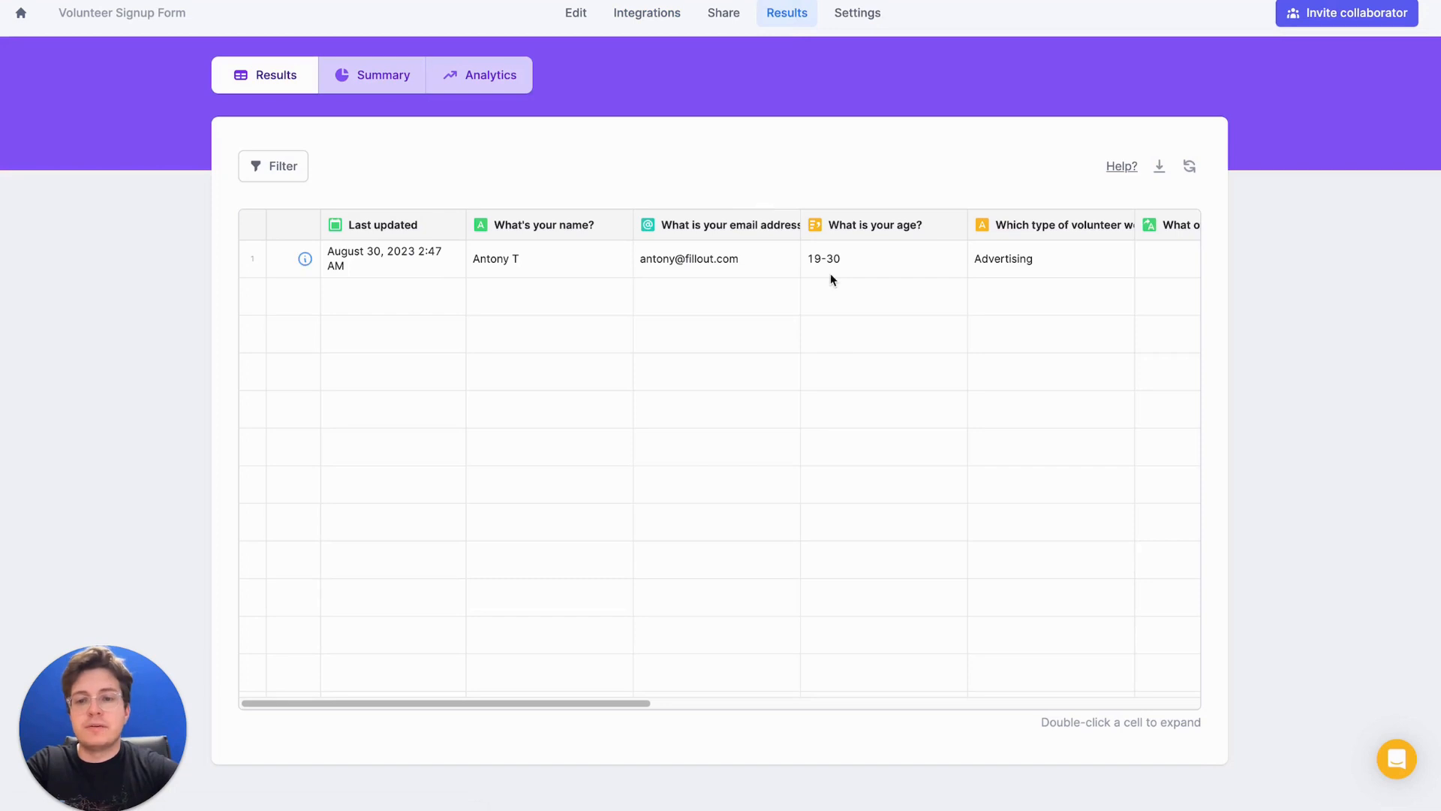
mouse_move(830, 255)
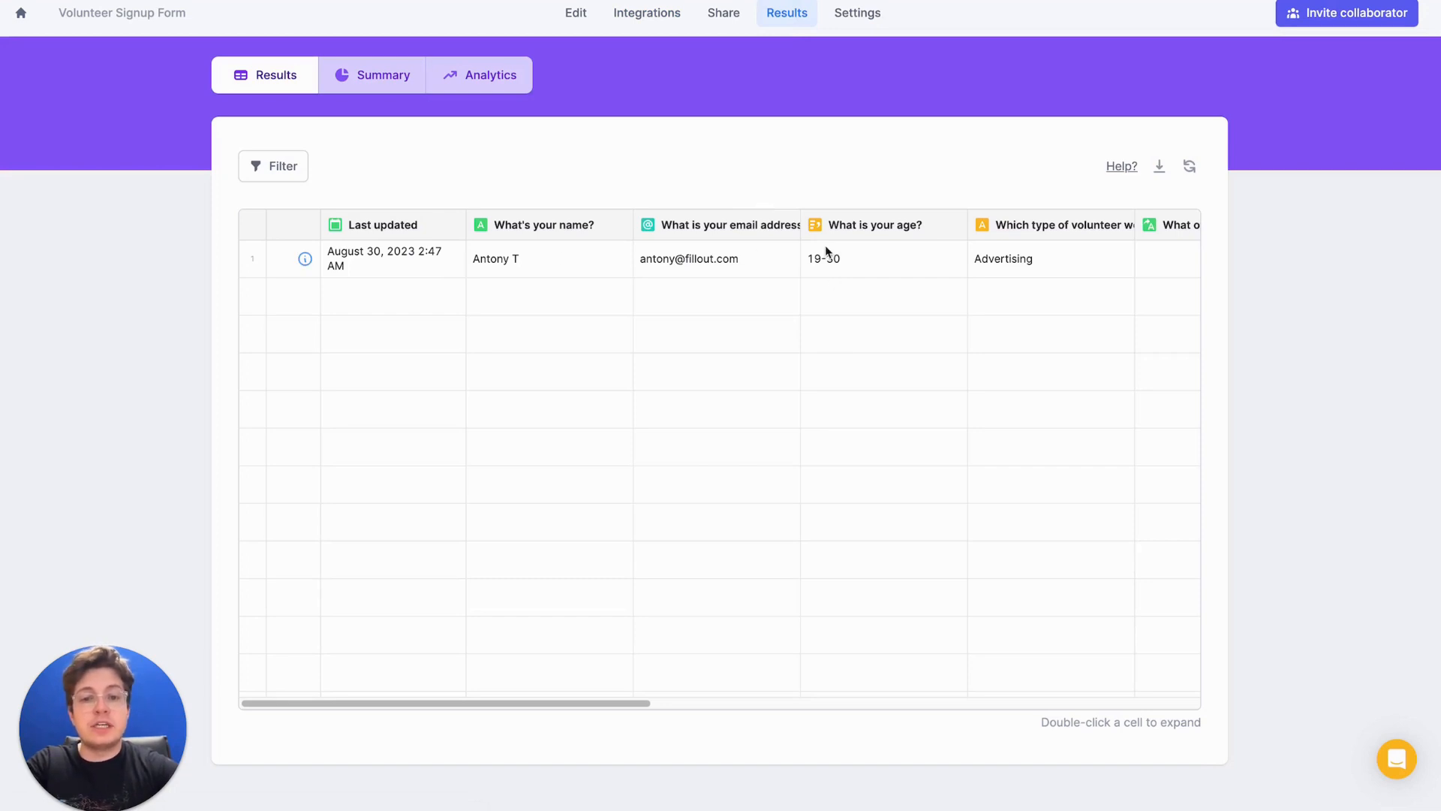
mouse_move(383, 134)
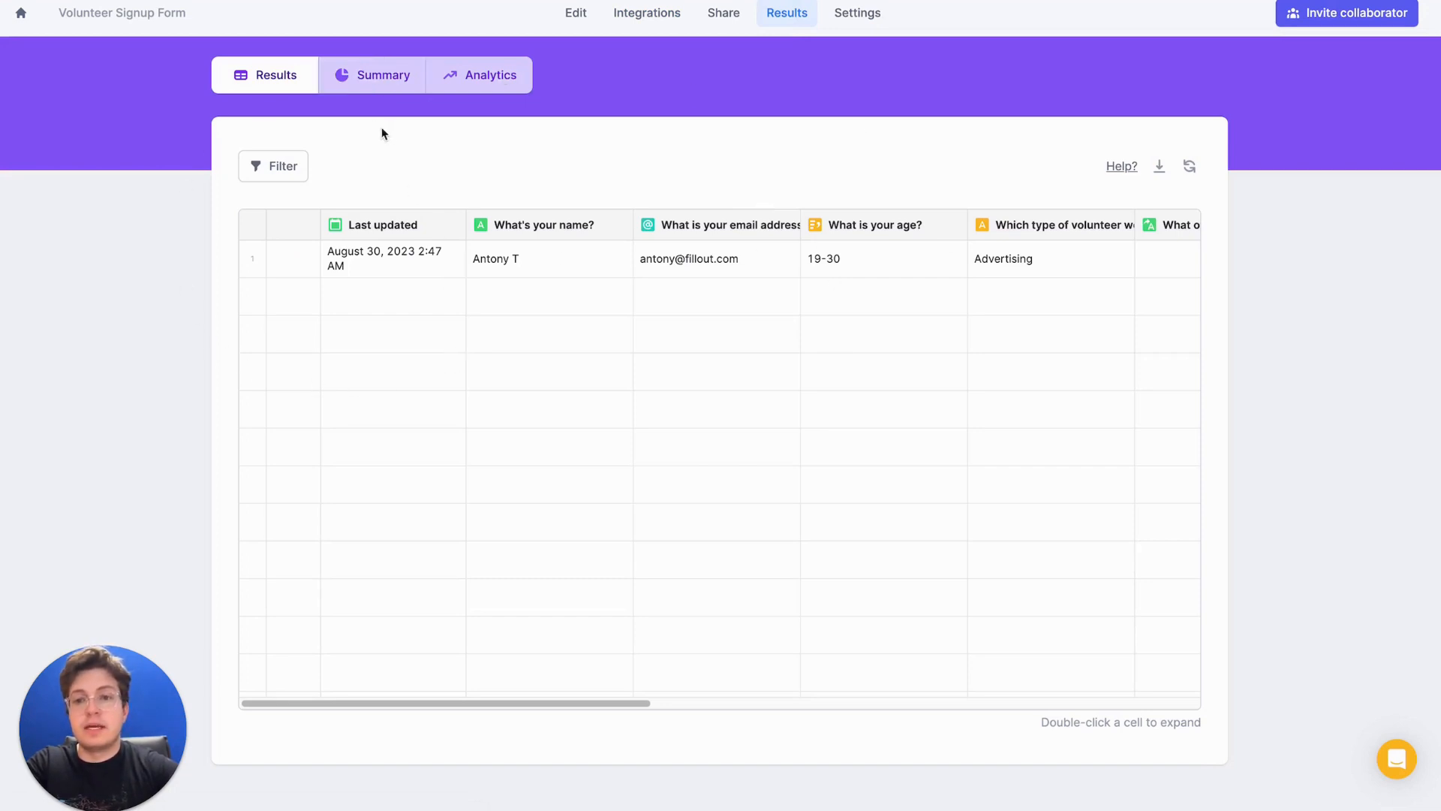
- Switch to the Summary view showing each question answered 1 of 1
left_click(376, 75)
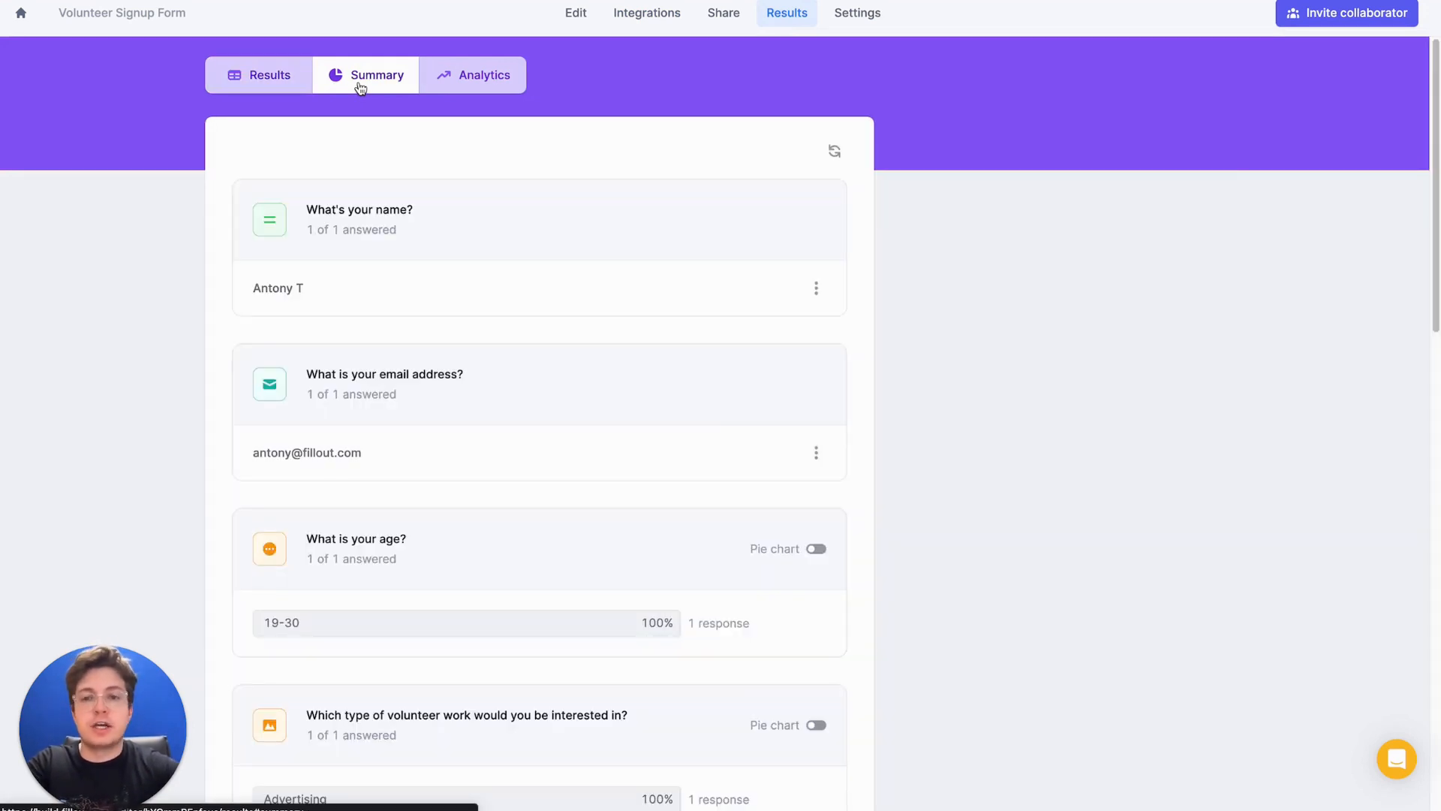
mouse_move(471, 75)
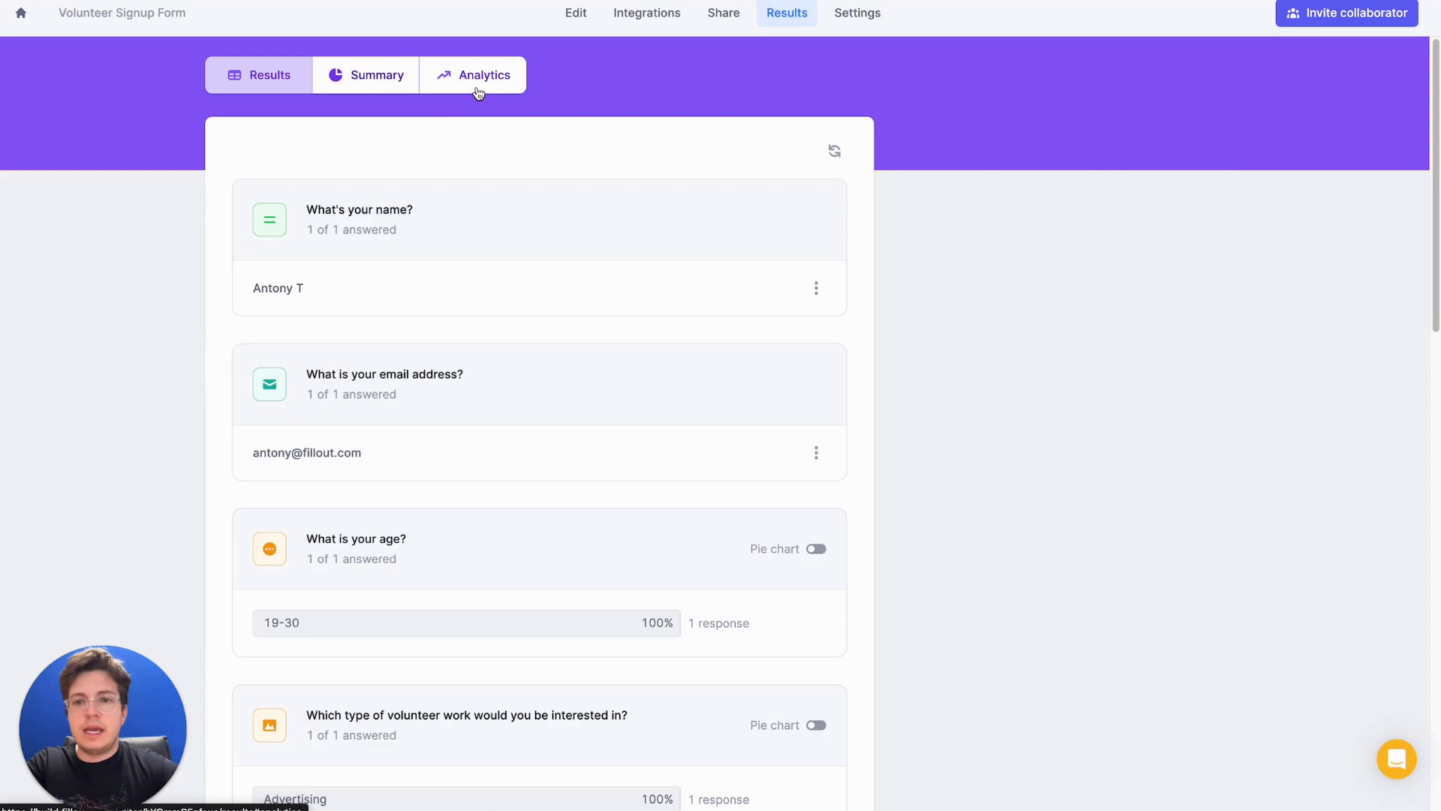
- Check Analytics for one finished submission at 100% completion, then return to the editor
left_click(473, 75)
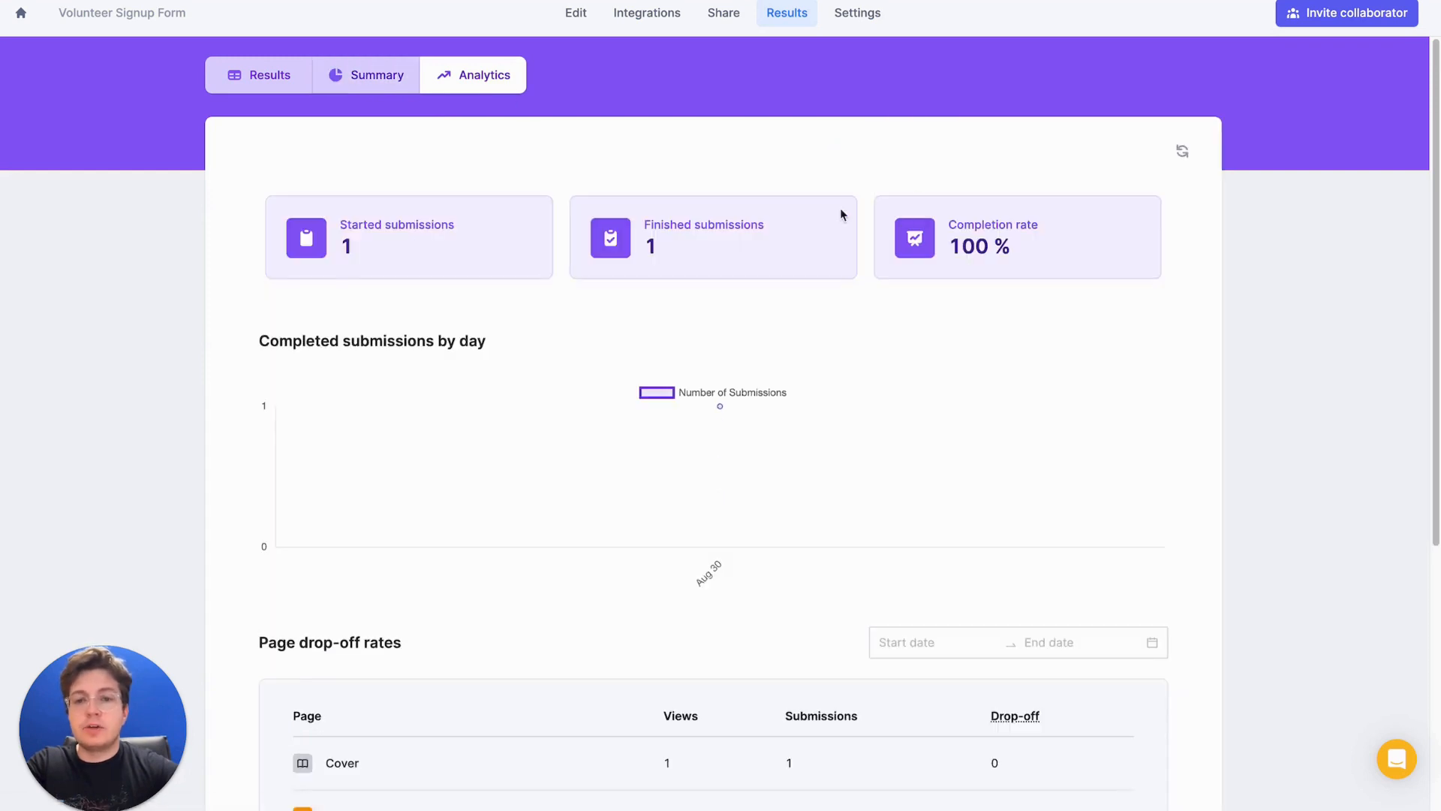
mouse_move(878, 363)
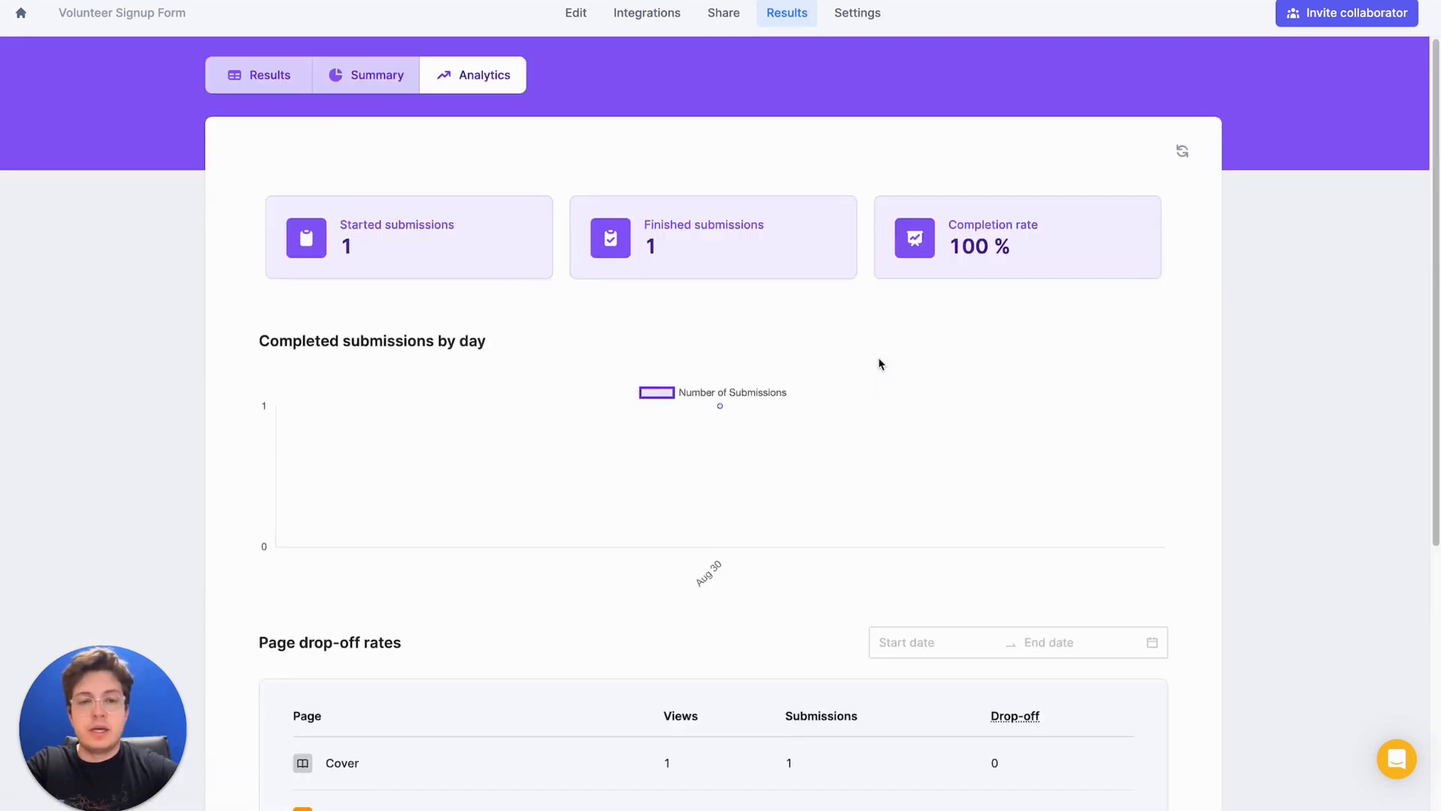
mouse_move(1100, 264)
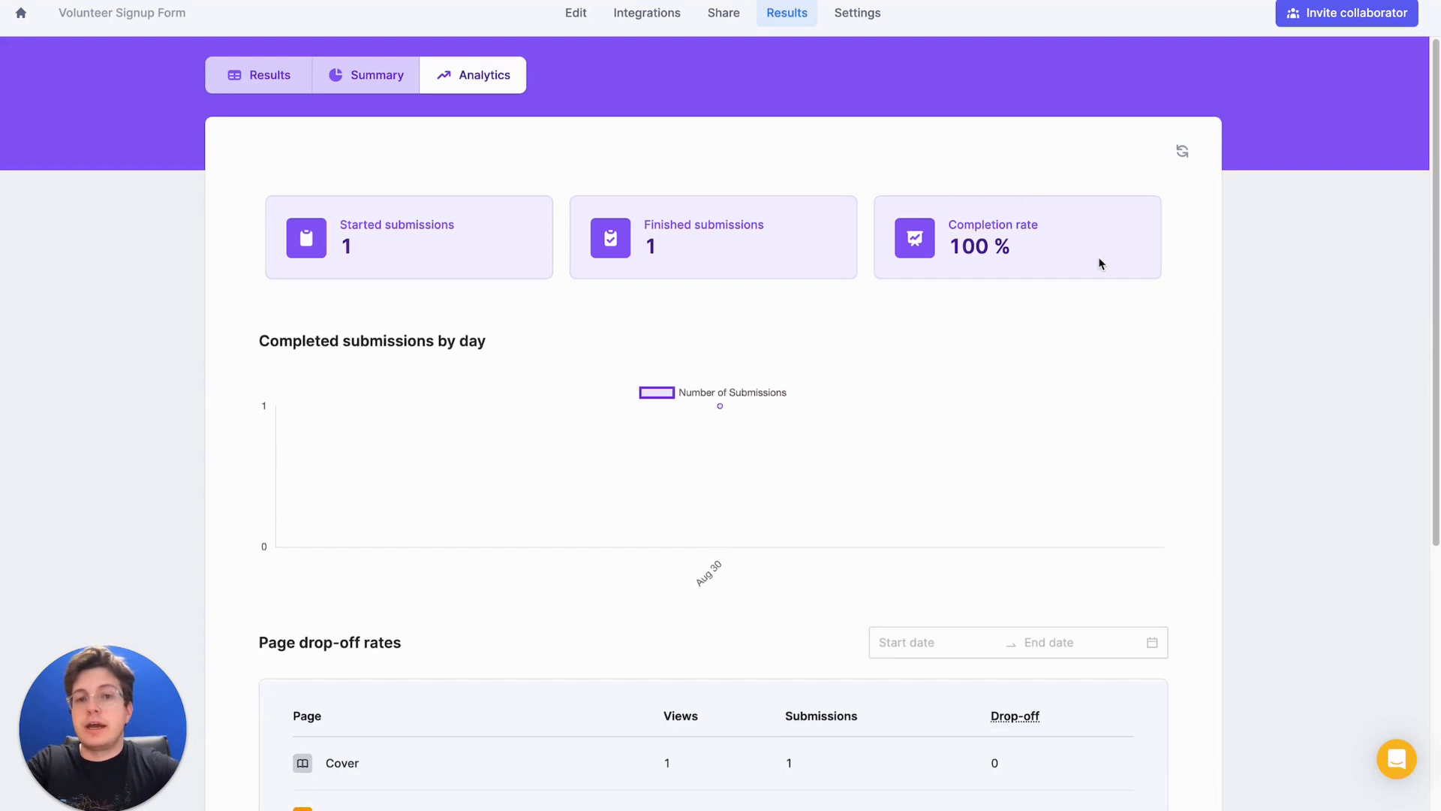
mouse_move(574, 14)
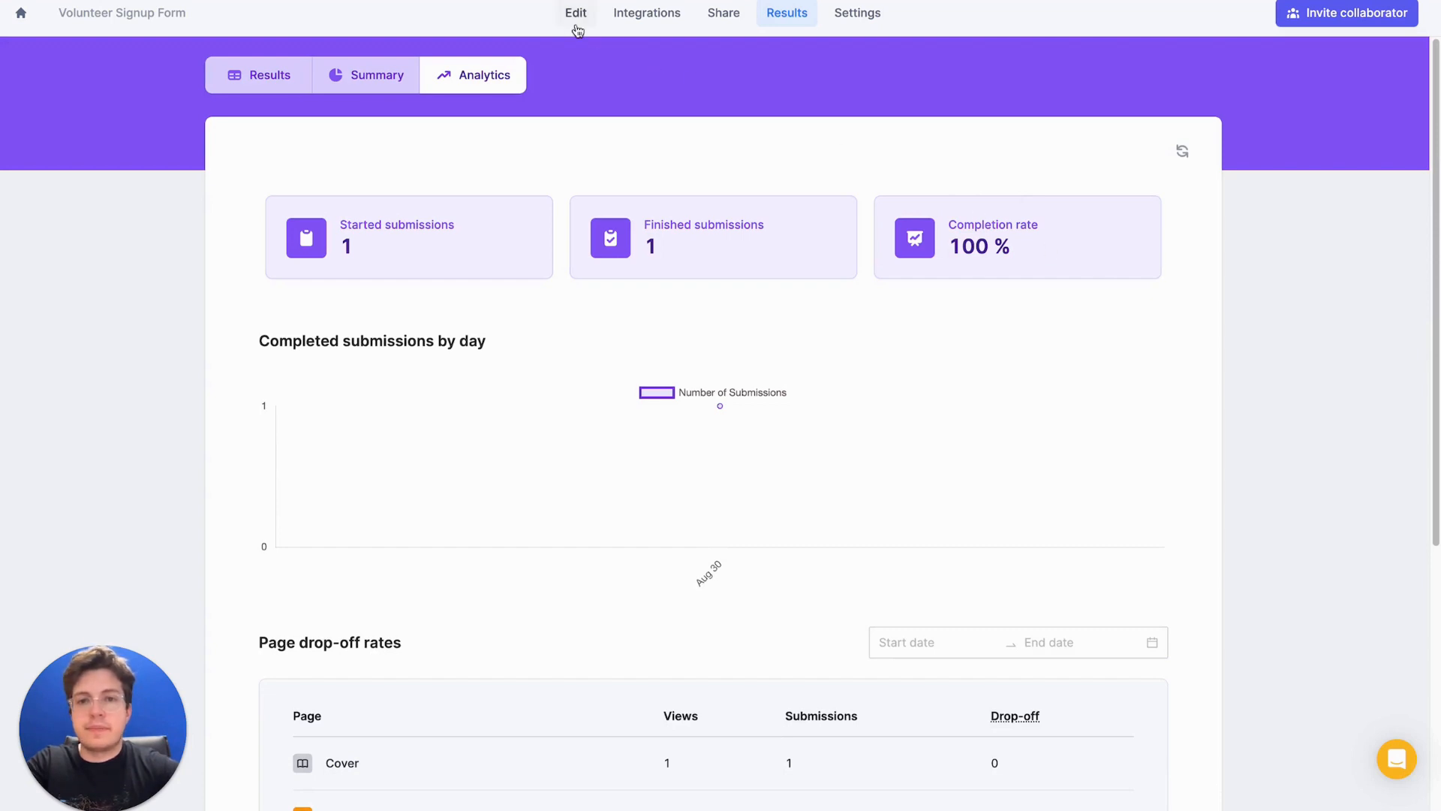
left_click(575, 14)
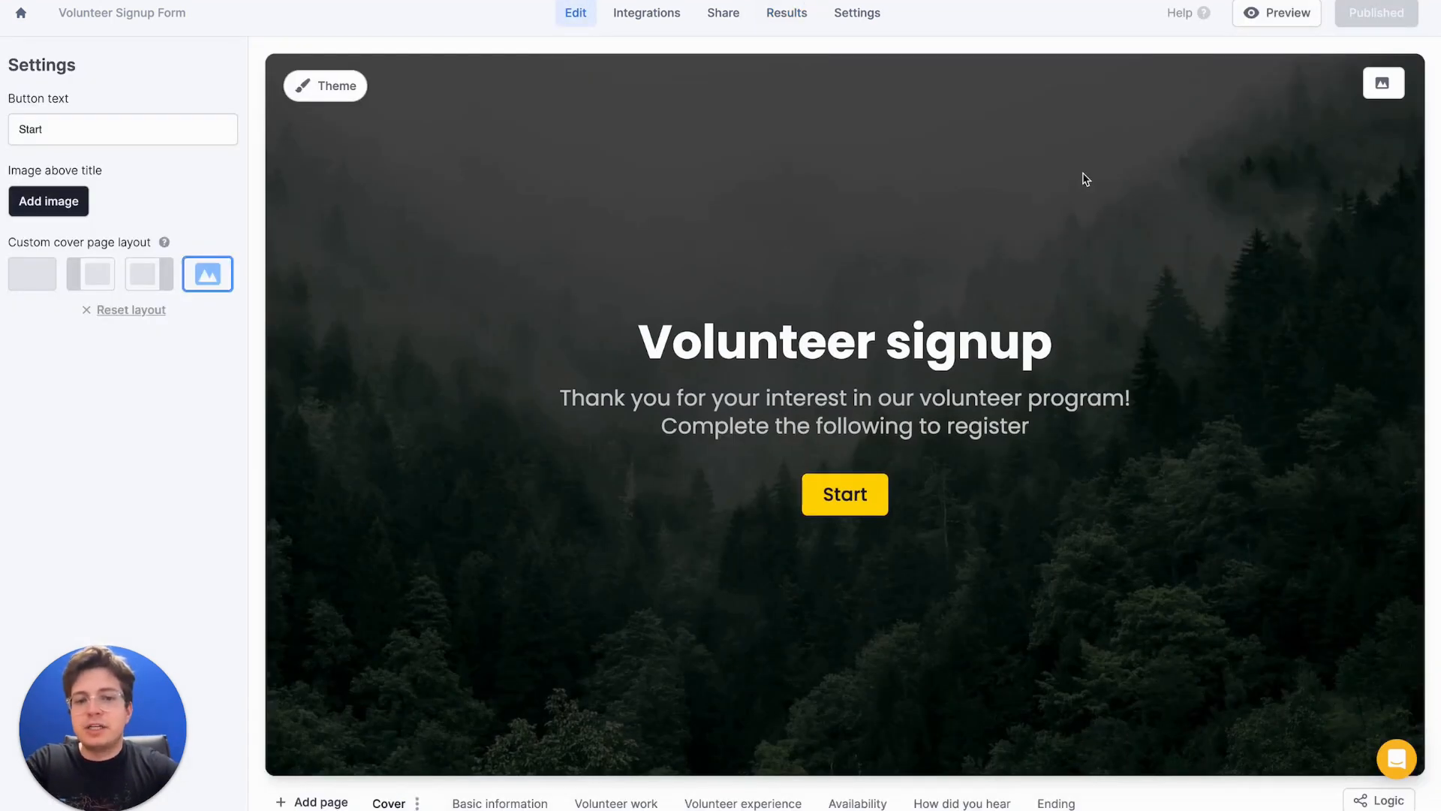